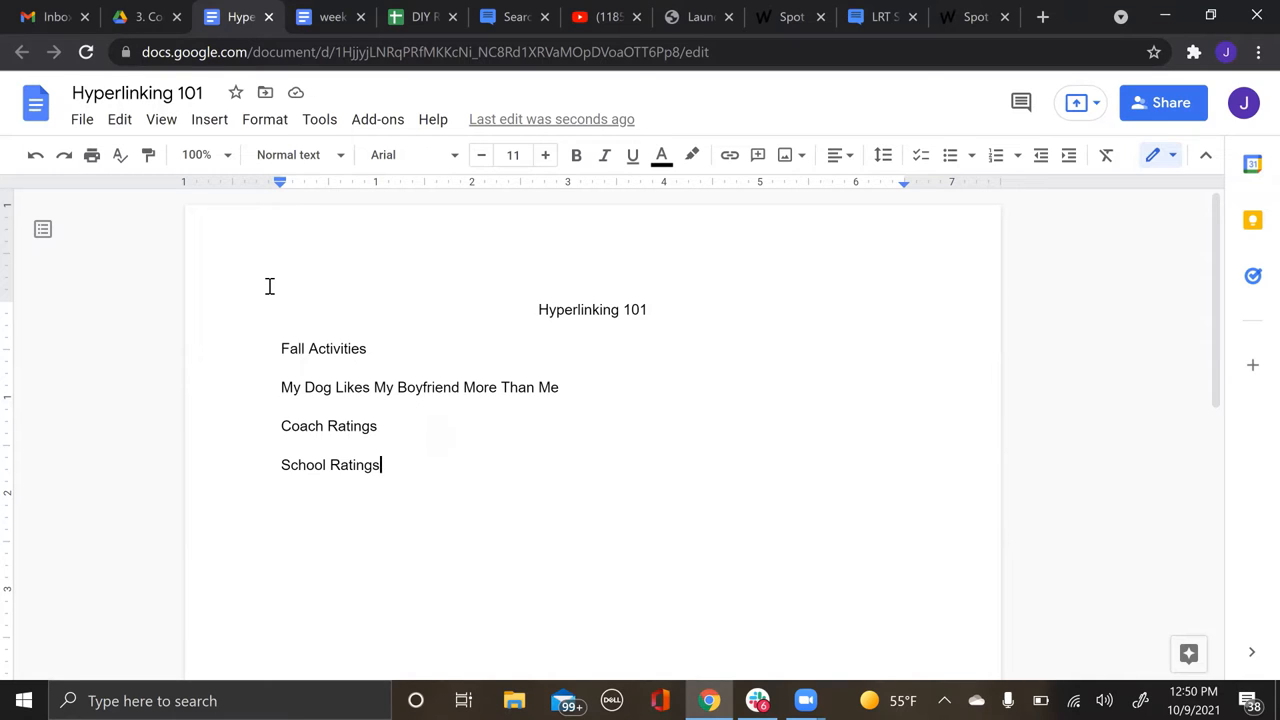
mouse_move(376, 357)
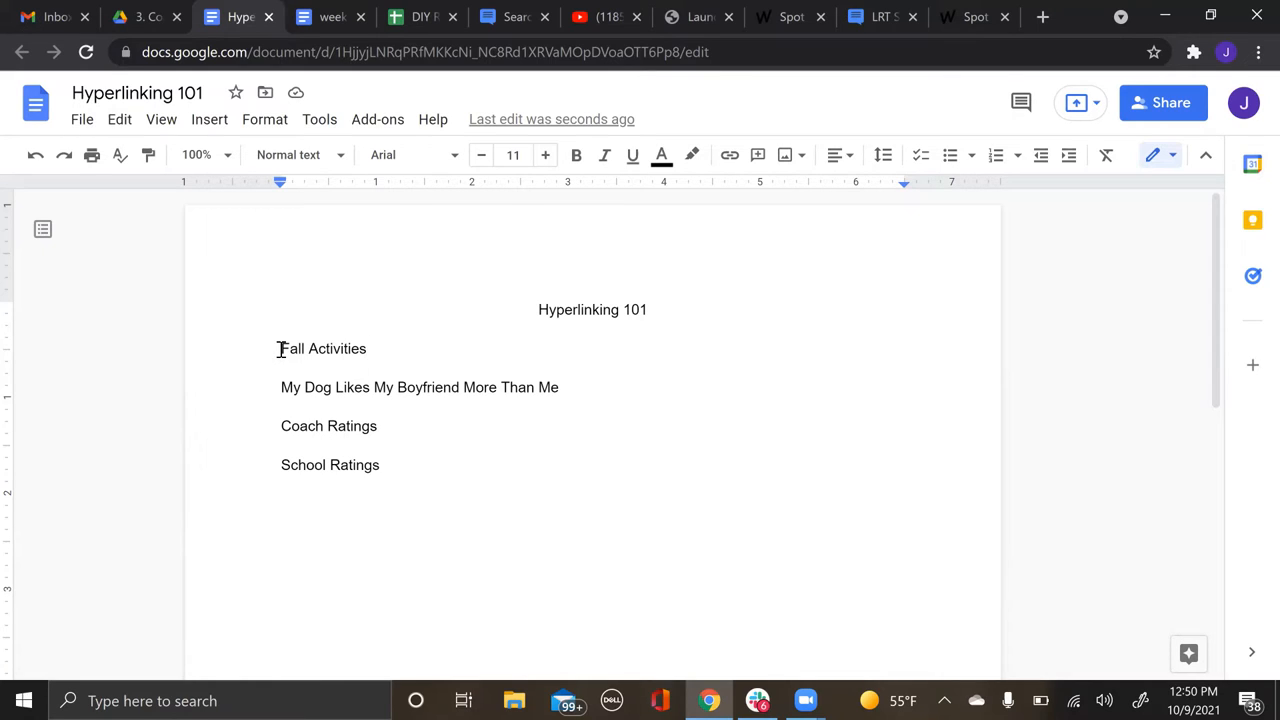
mouse_move(112, 515)
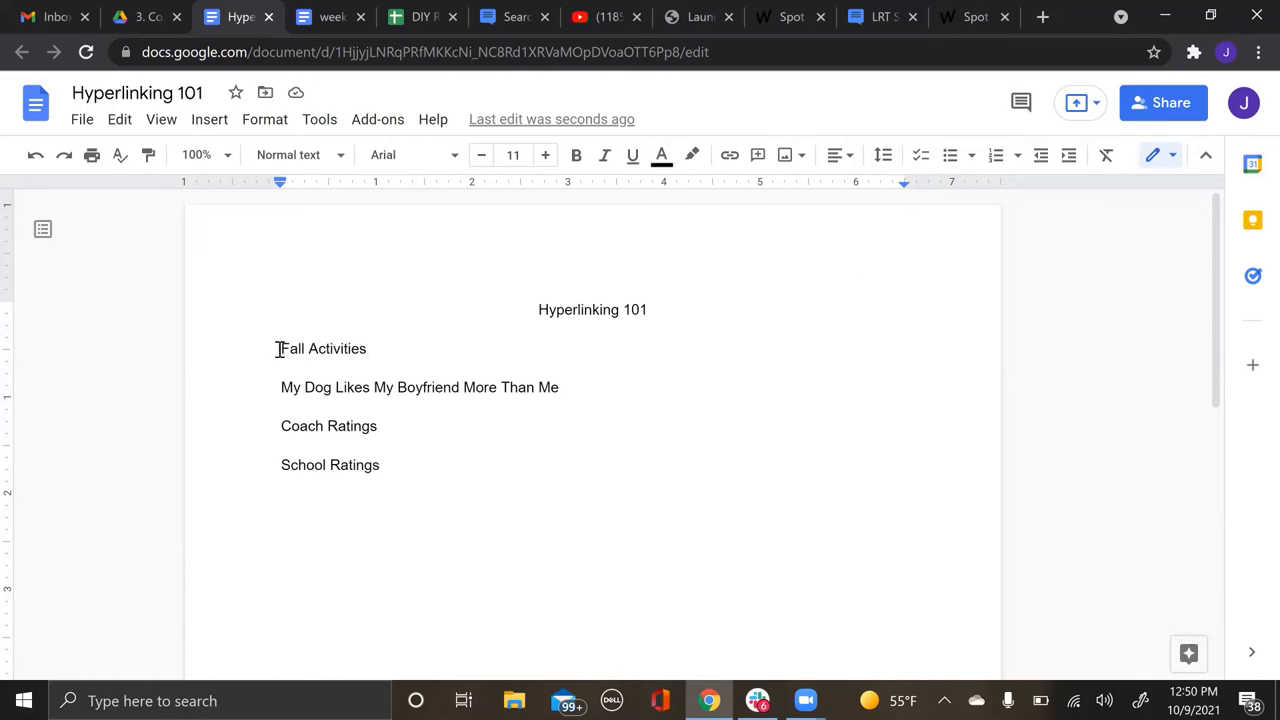
mouse_move(832, 283)
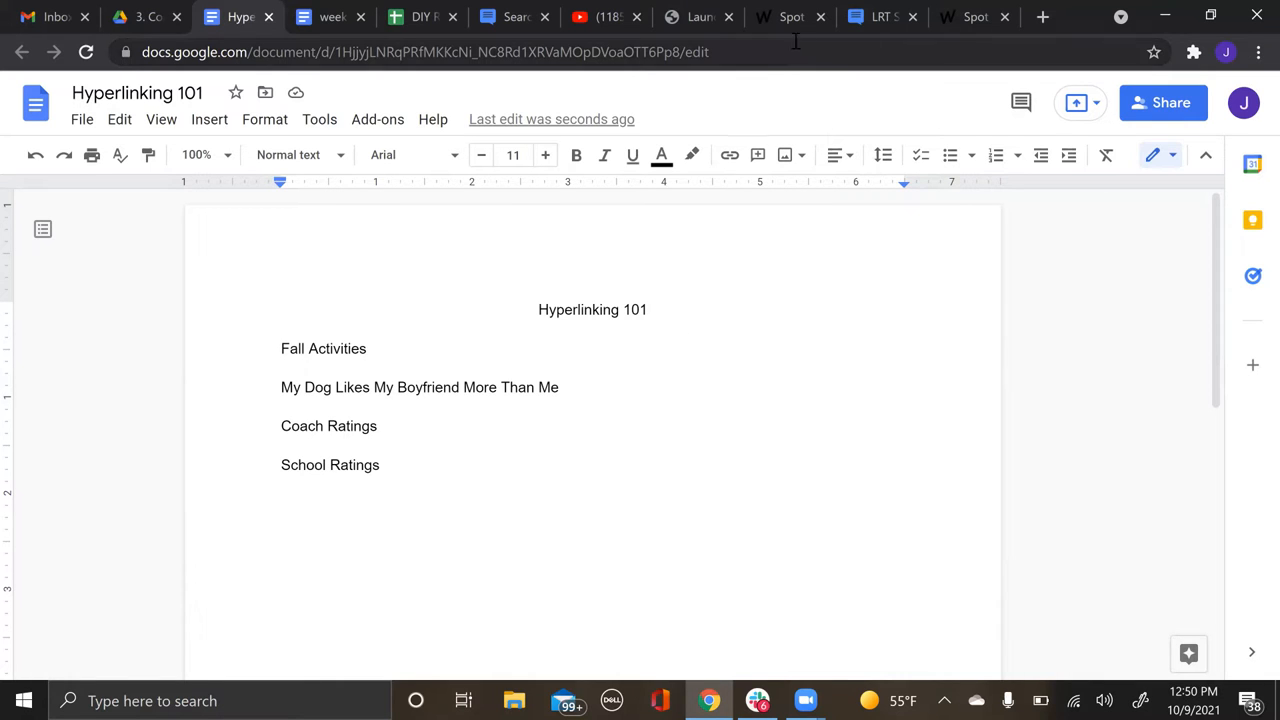
Step: Link the Fall Activities line to the '15 fun fall activities with your dog' article URL
left_click(790, 17)
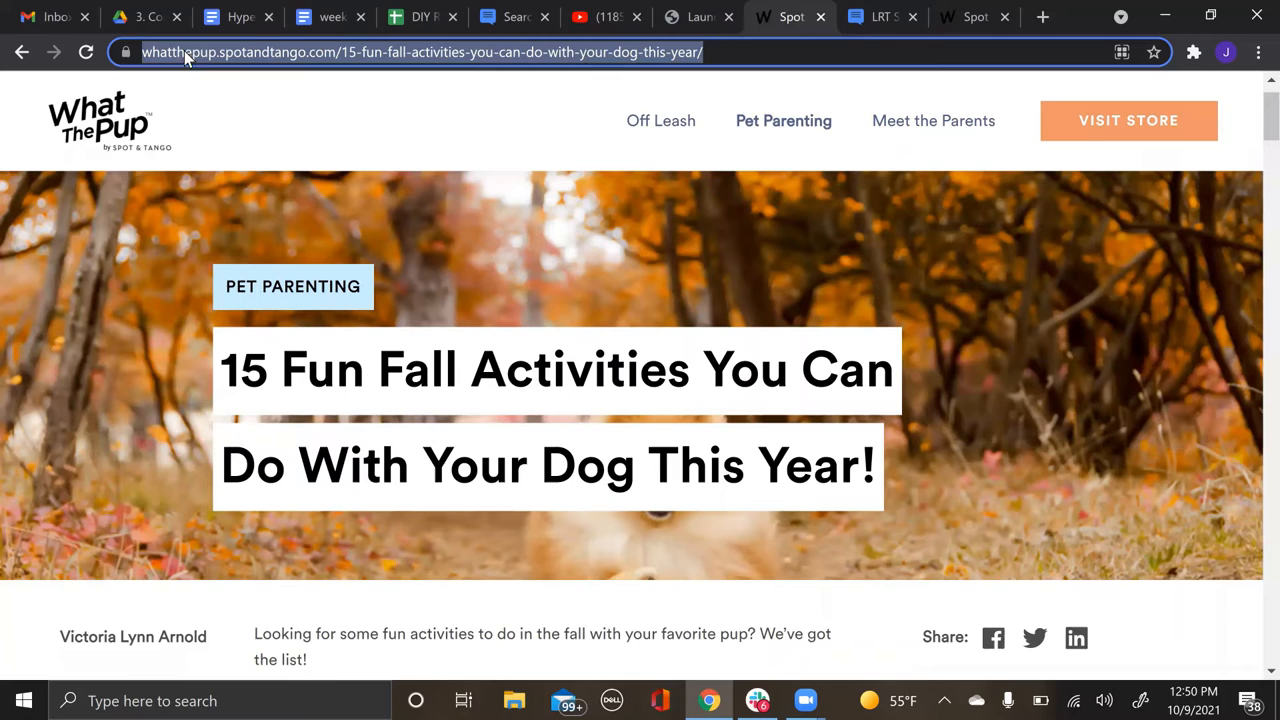
mouse_move(178, 73)
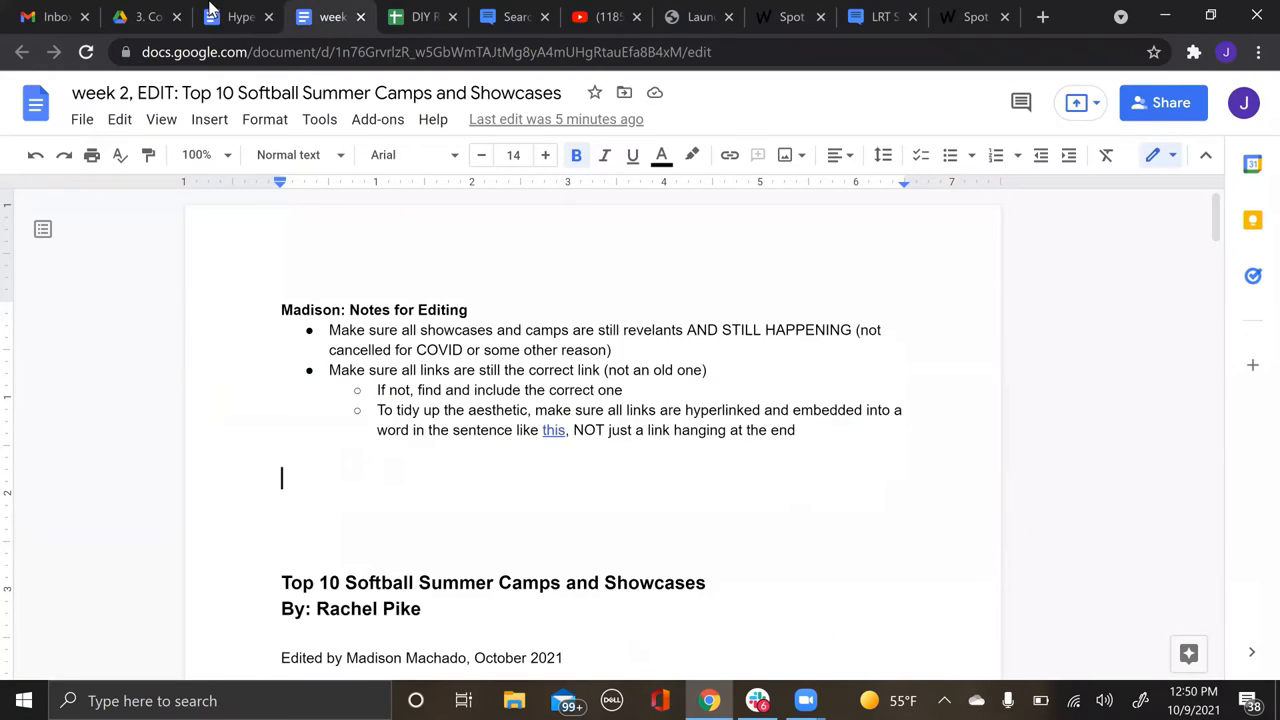
left_click(238, 17)
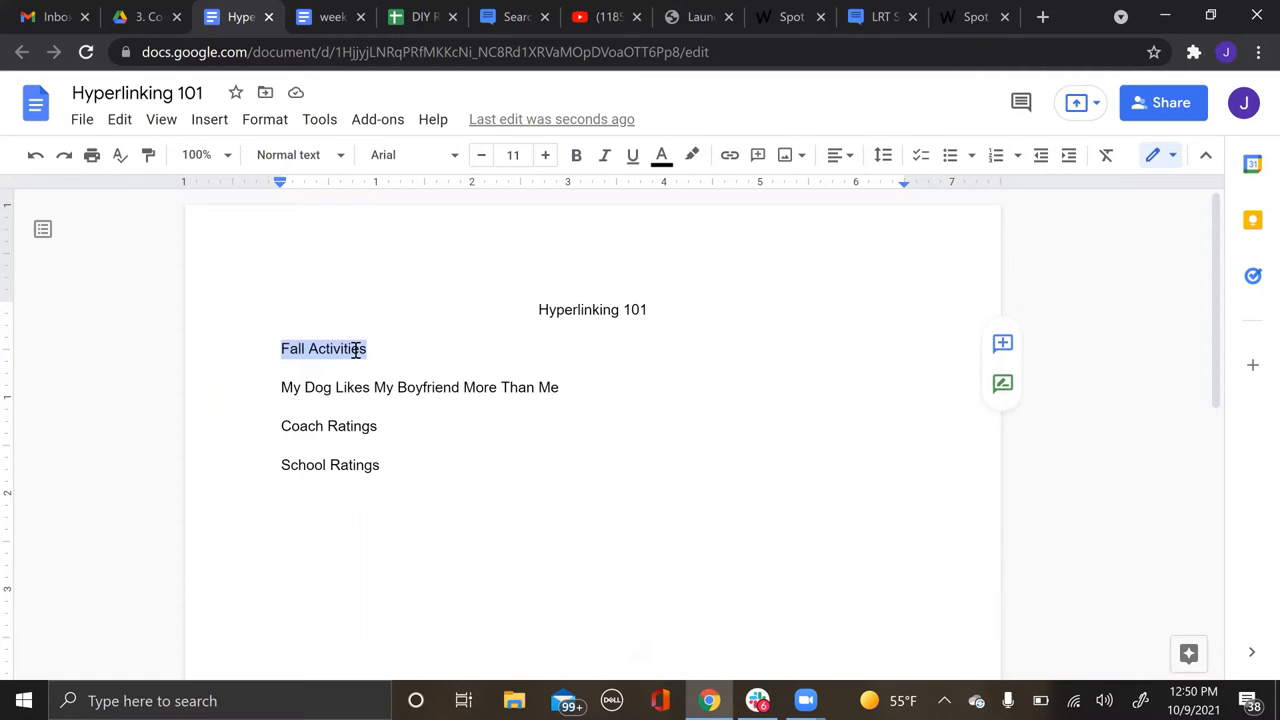
left_click(729, 154)
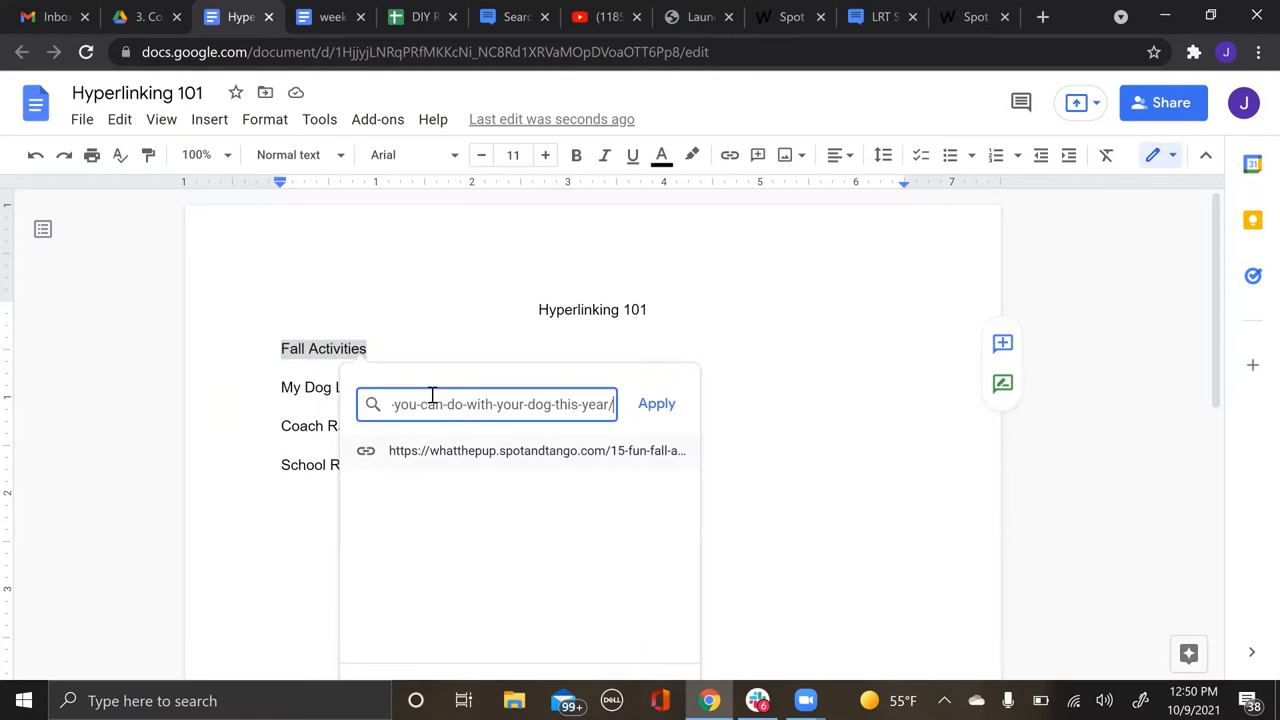
mouse_move(657, 404)
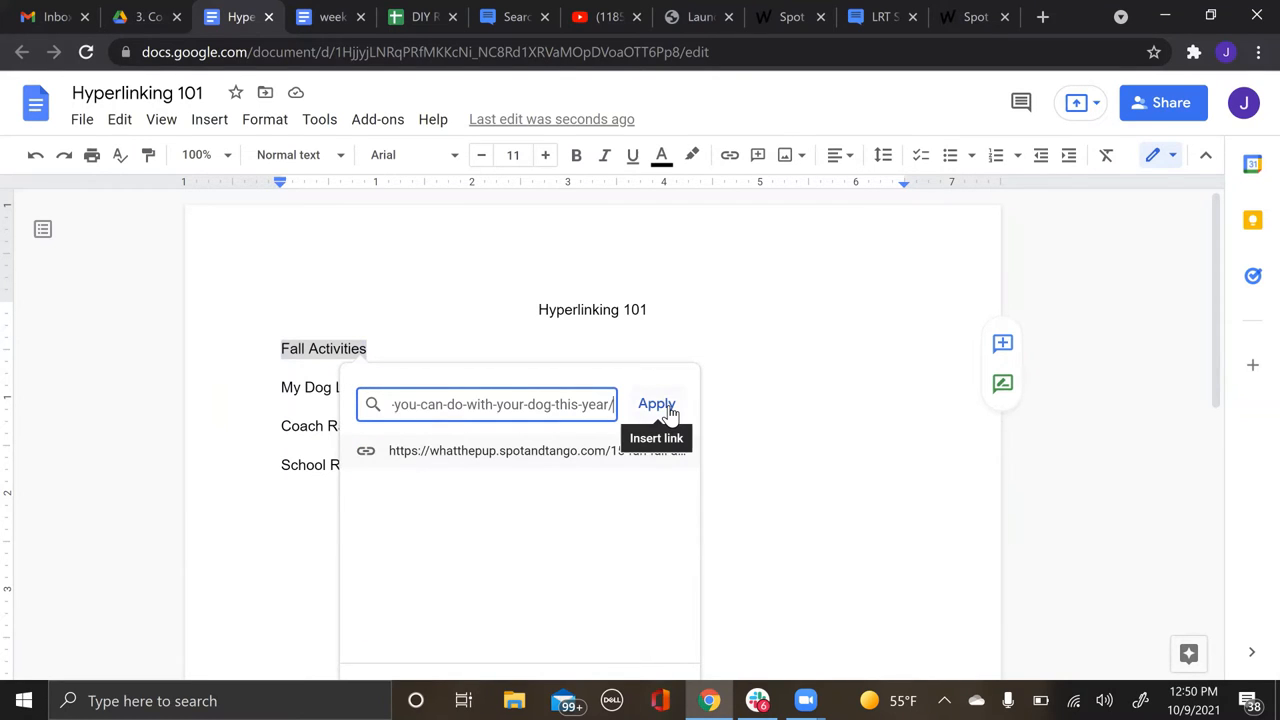
left_click(656, 404)
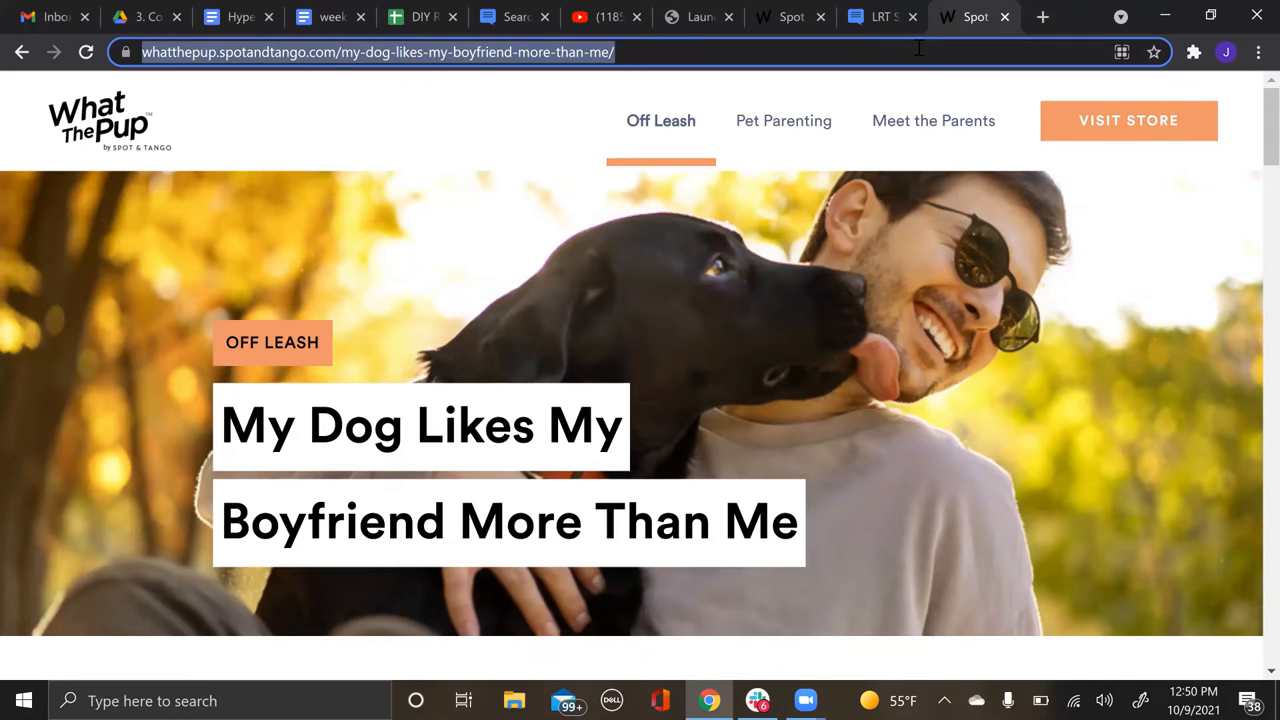
Step: Link the 'My Dog Likes My Boyfriend More Than Me' line to its article URL
left_click(238, 17)
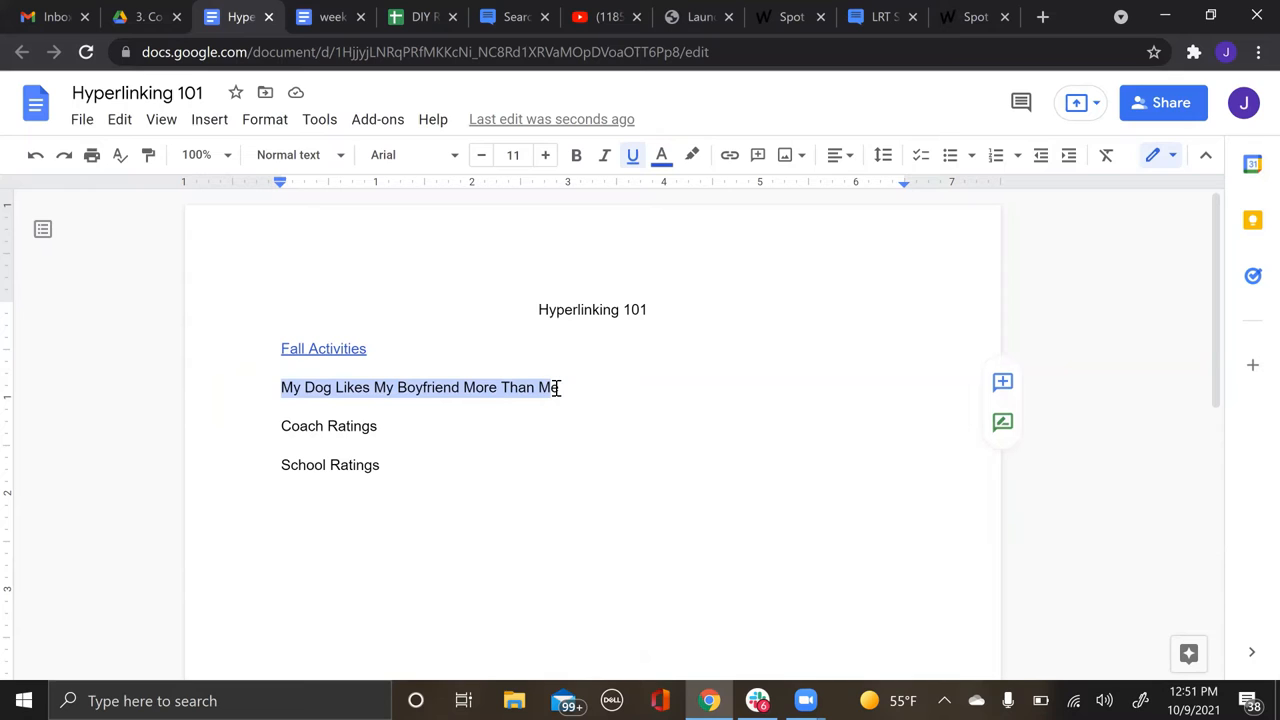
right_click(550, 387)
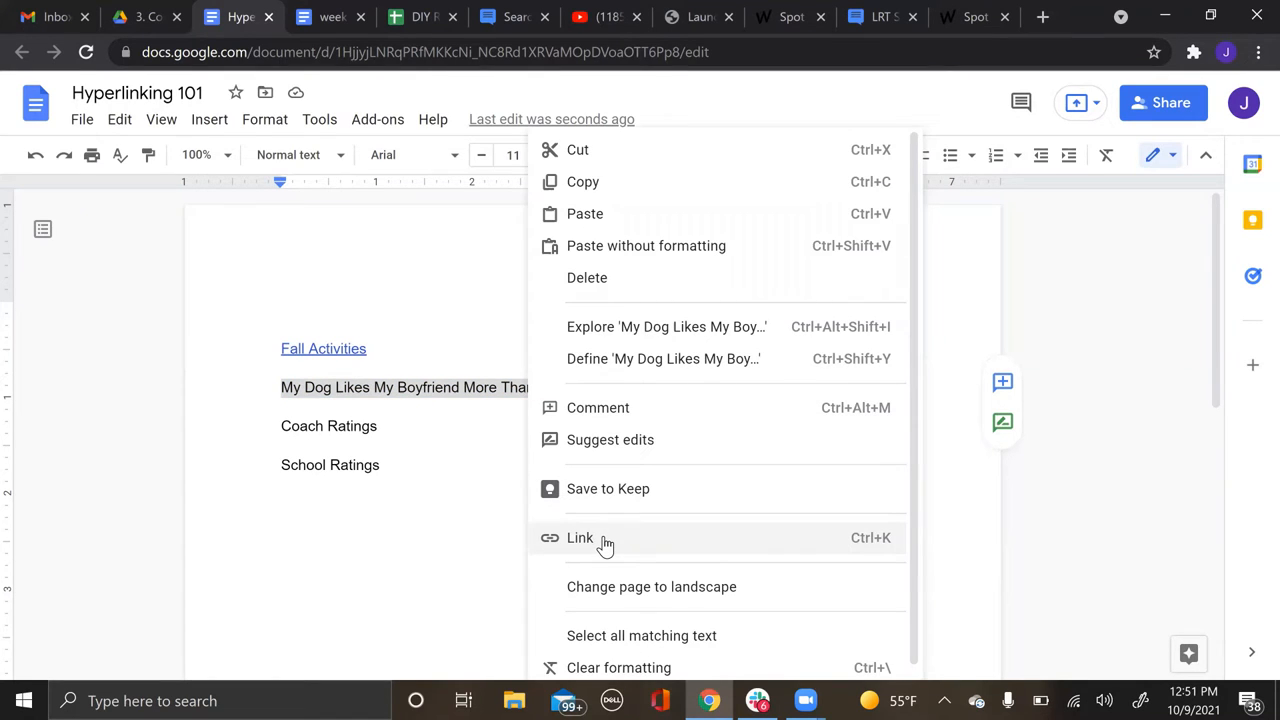
left_click(580, 537)
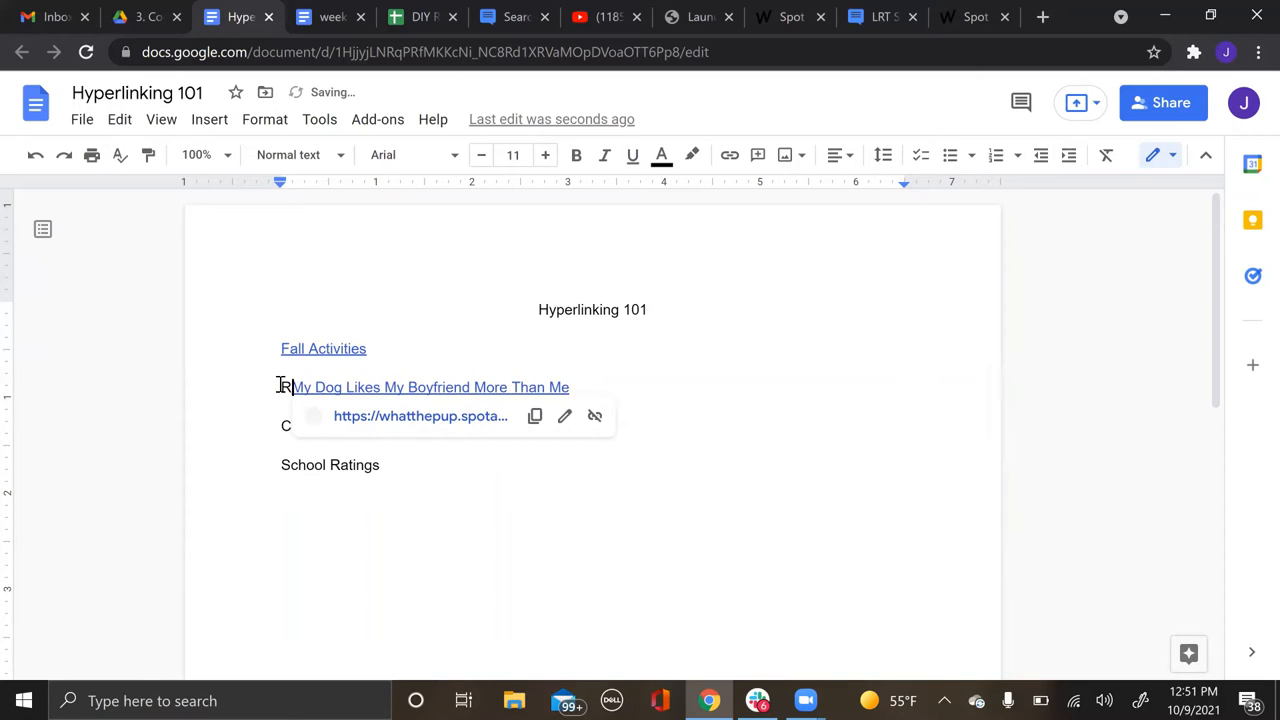
Step: Prefix the linked dog article line with 'Related:' and place the cursor before Coach Ratings
type("Related:")
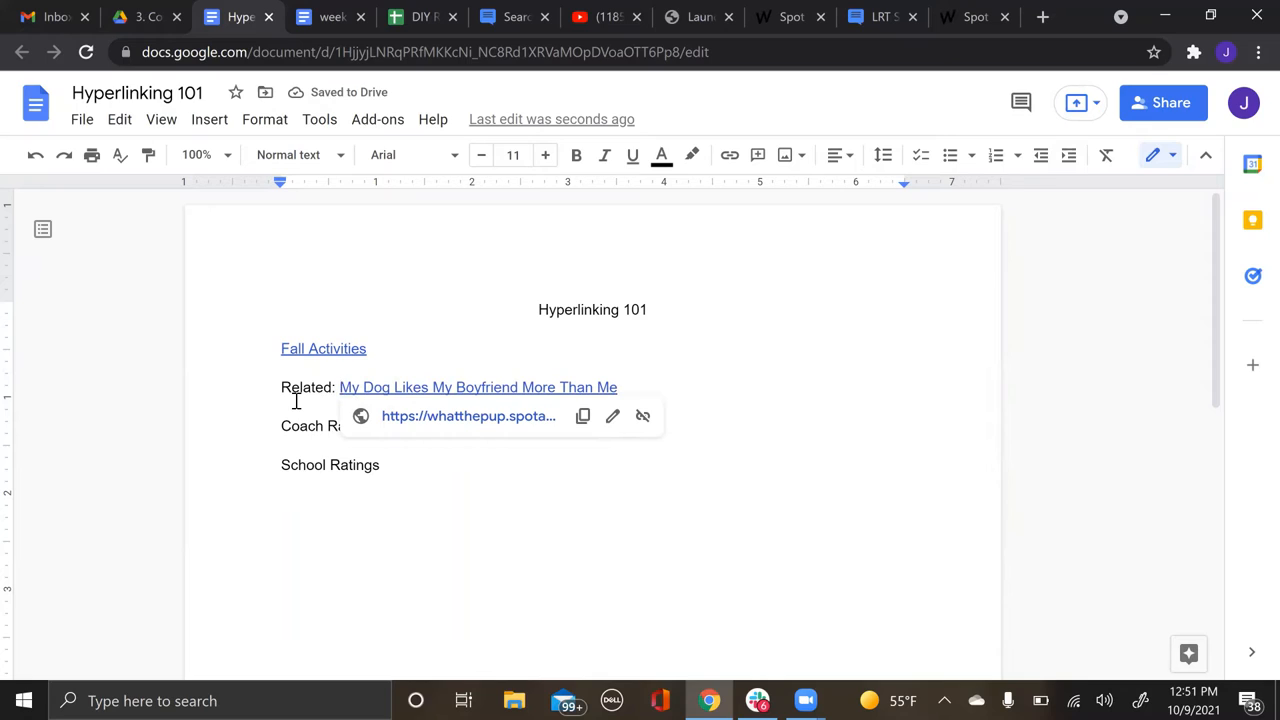
left_click(342, 387)
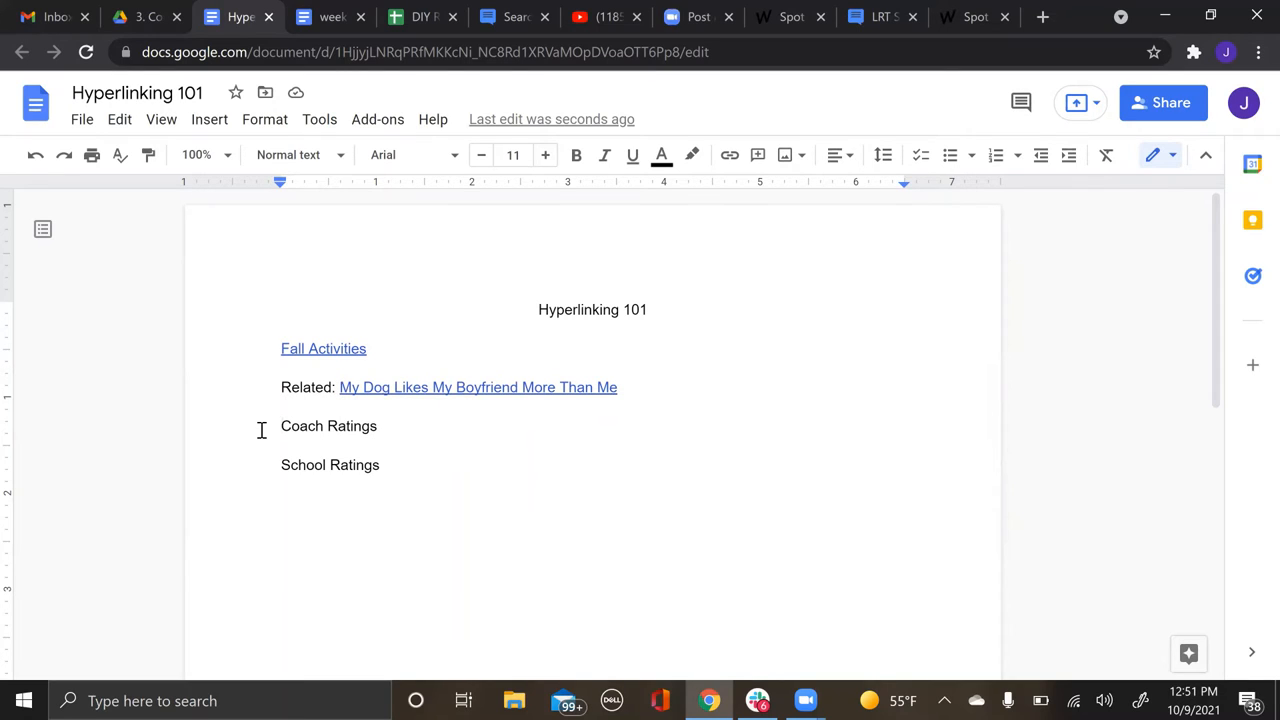
mouse_move(409, 438)
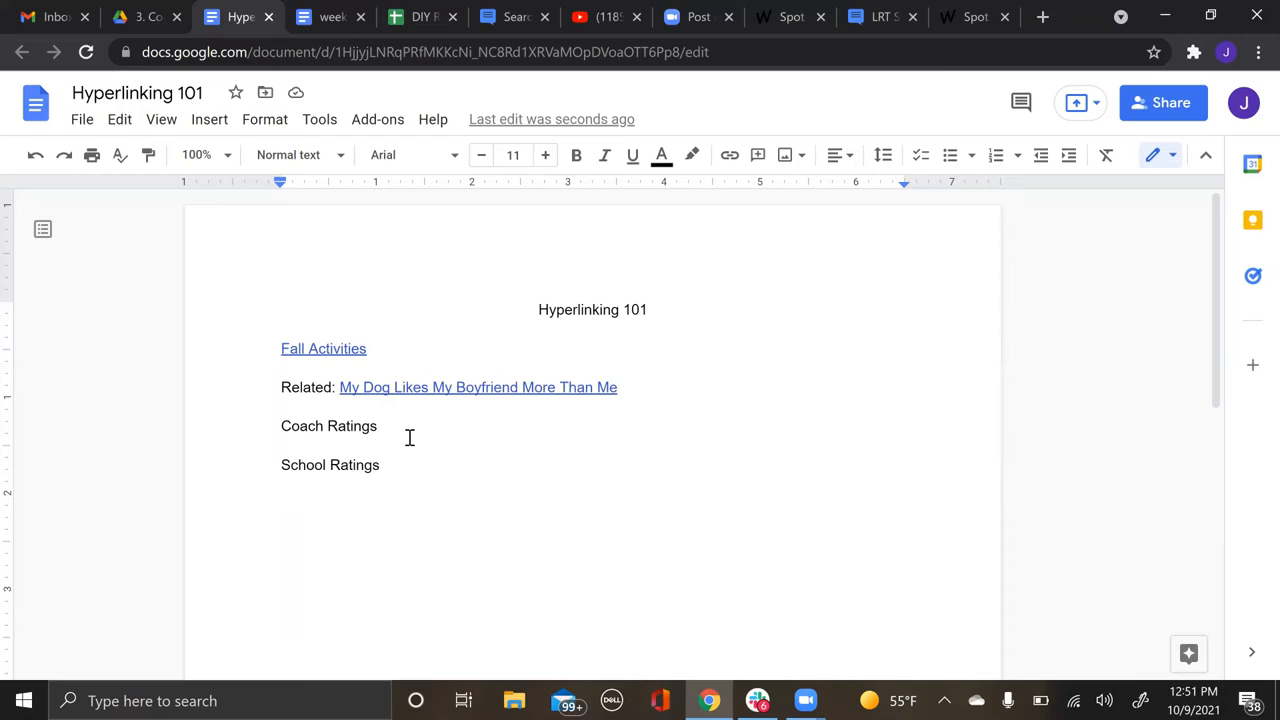
left_click(378, 425)
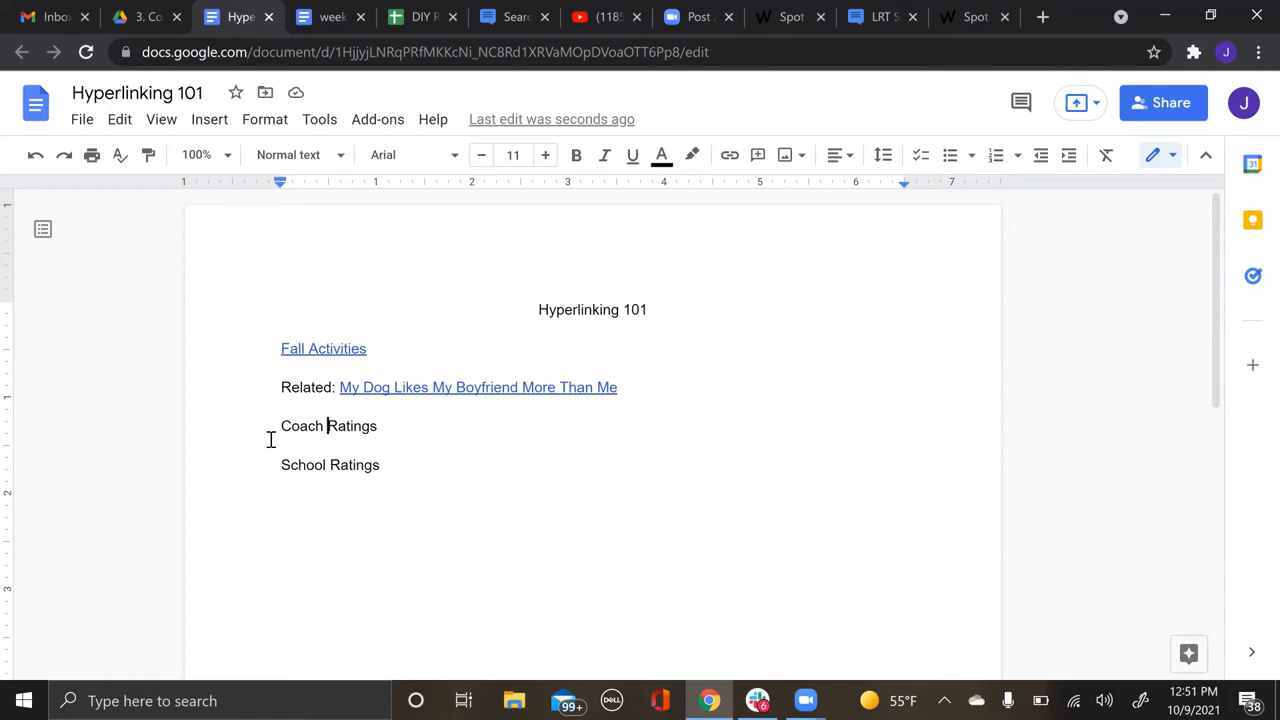
Step: Label Coach Ratings 'Related' and link it to the LRT Sports coaches page
type("Related:")
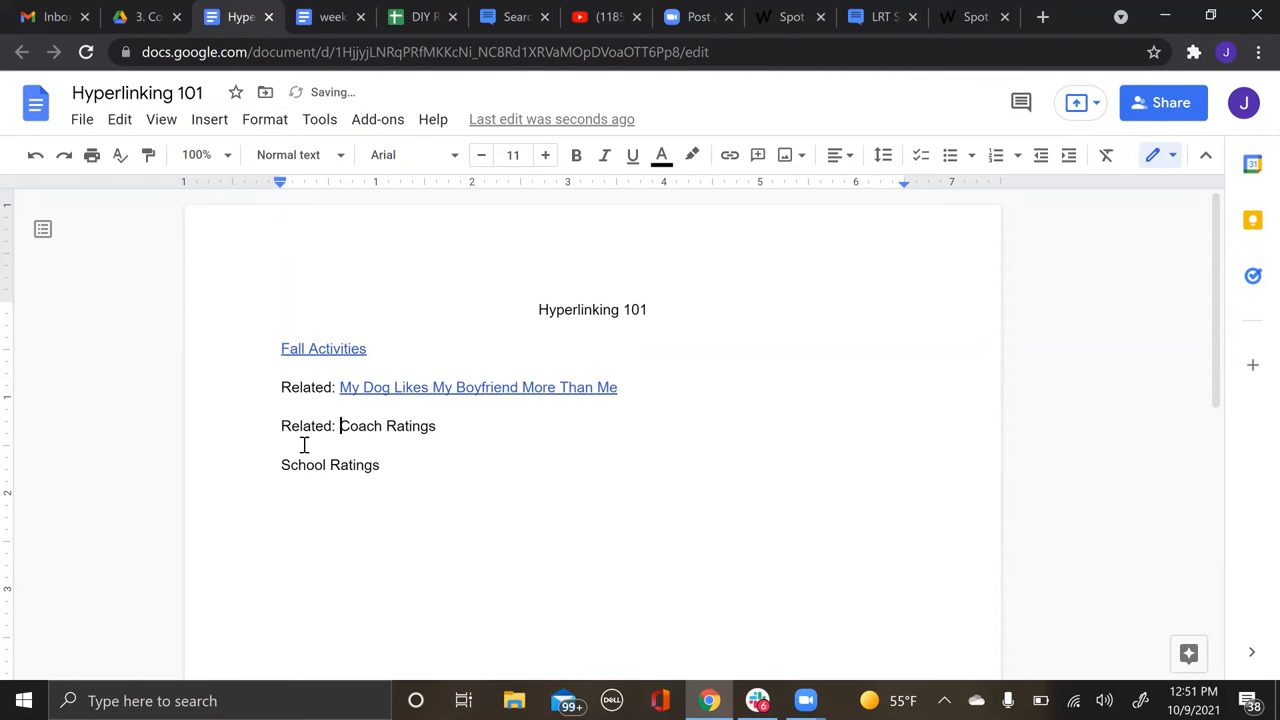
left_click(880, 17)
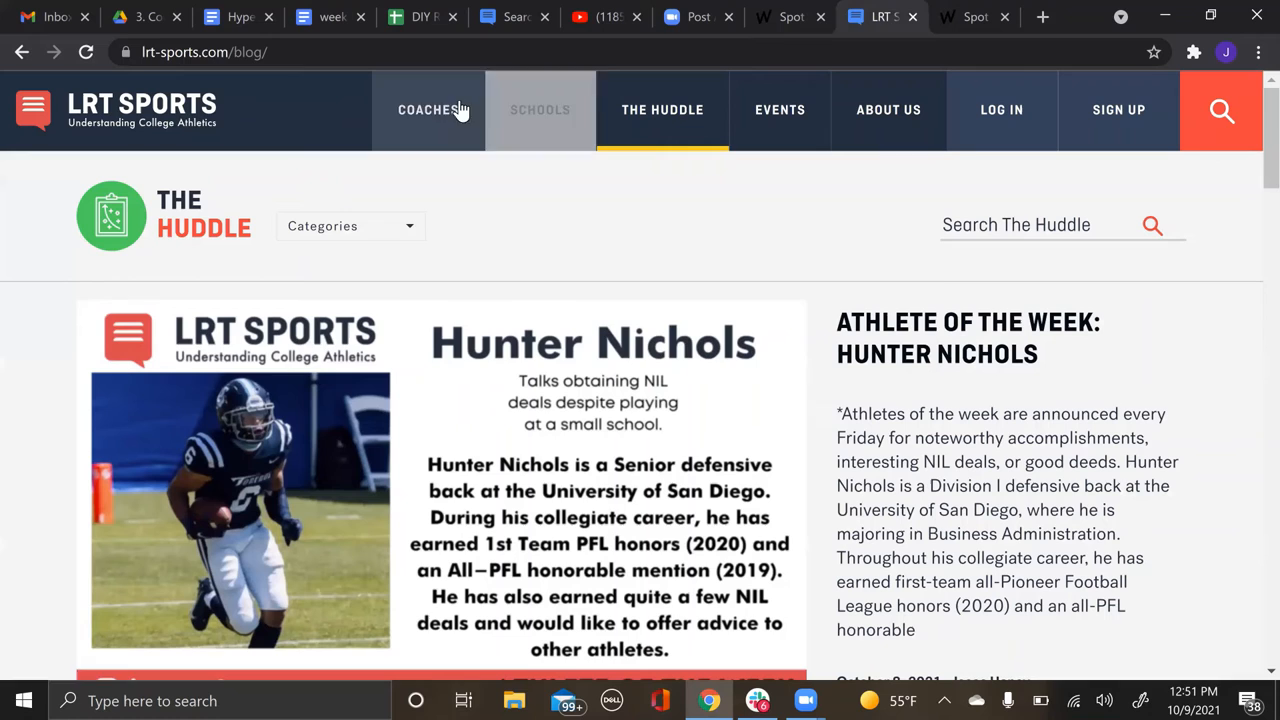
left_click(428, 110)
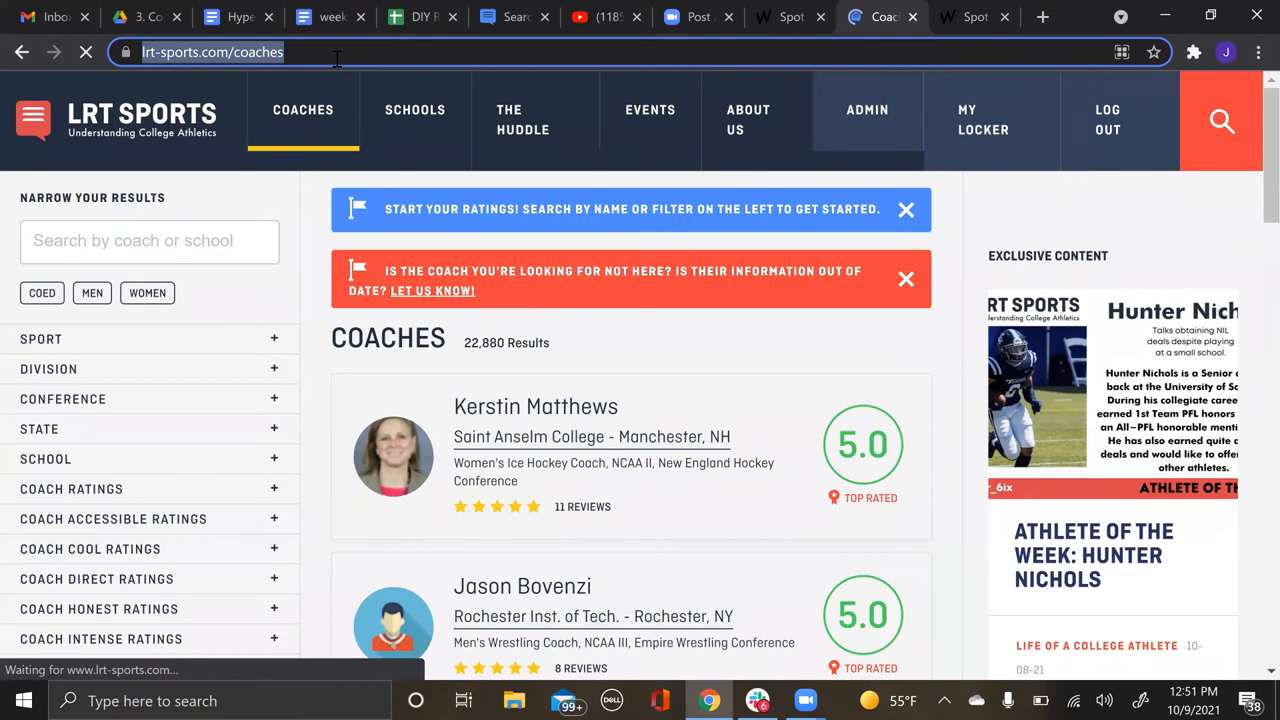
left_click(238, 17)
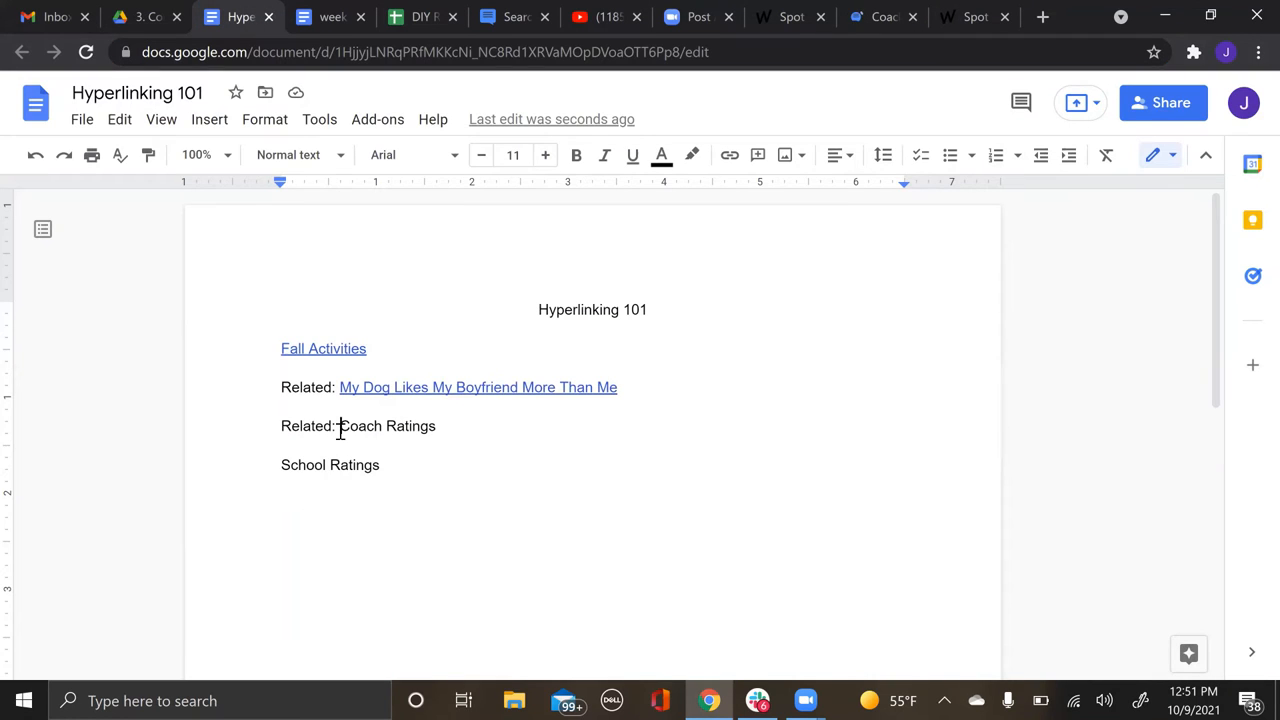
double_click(387, 425)
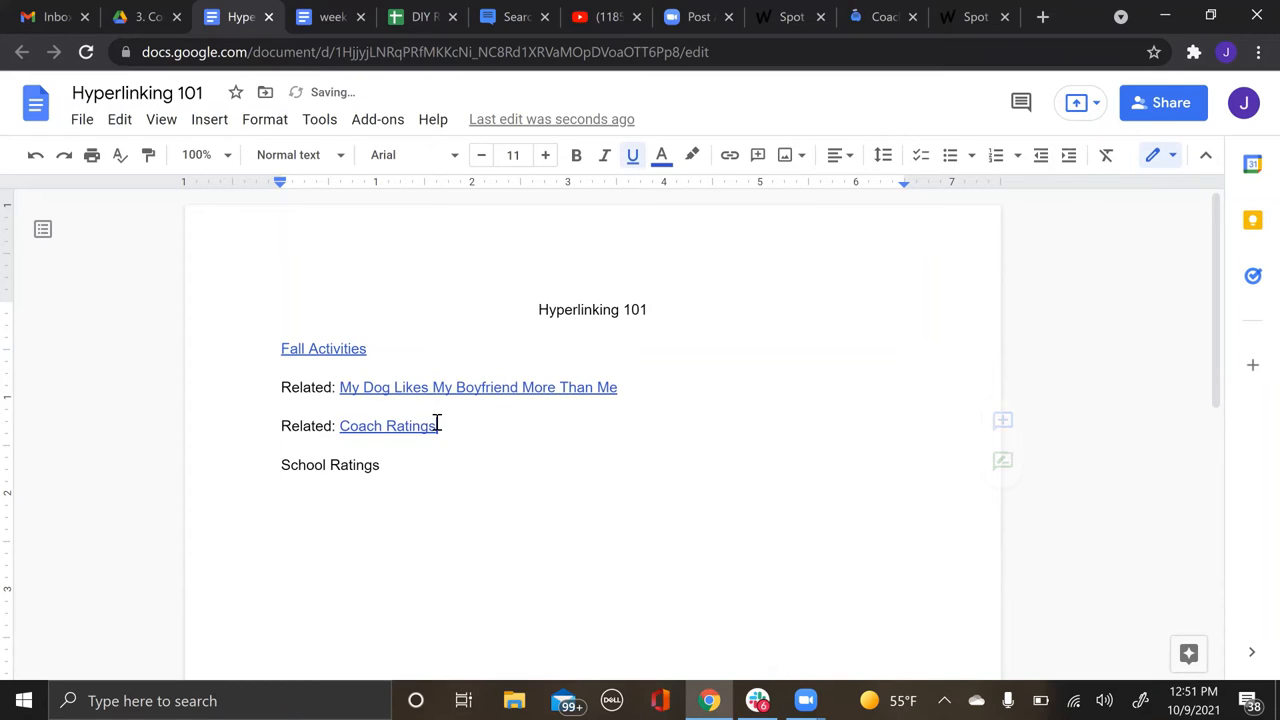
key("enter")
type("Related")
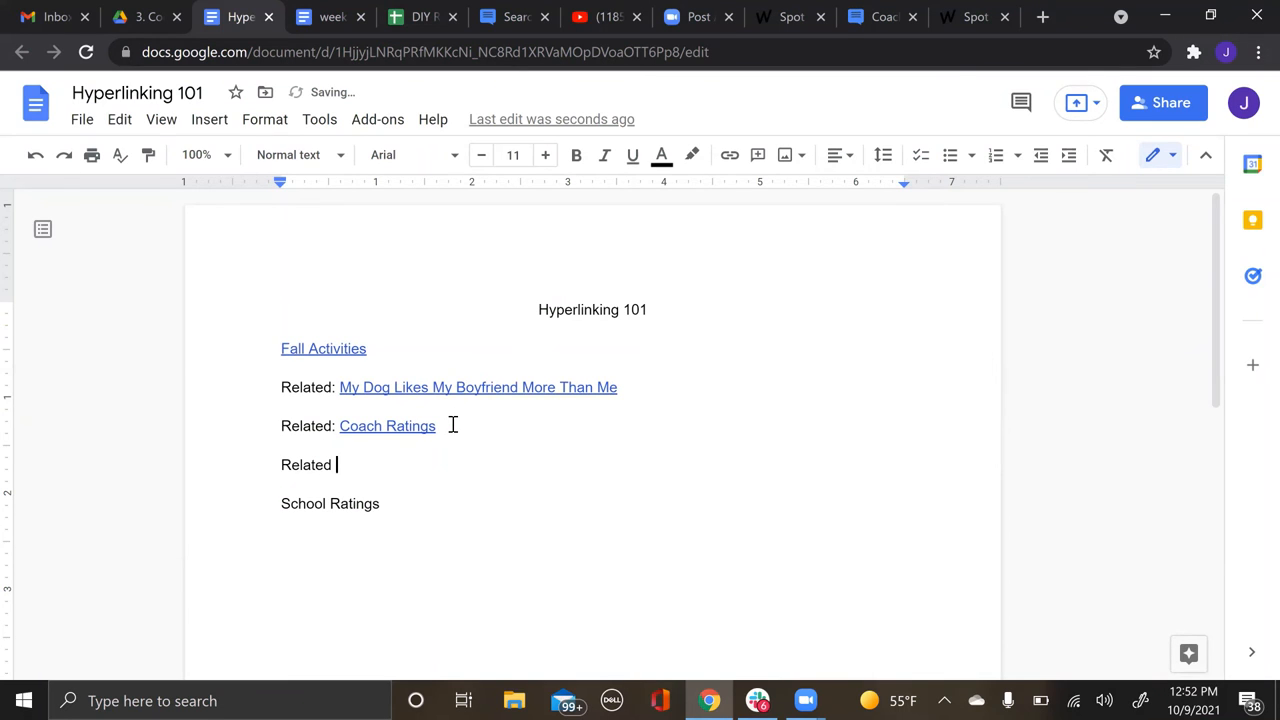
Step: Type 'Coach Rating:' and open Brandon Porter's coach profile via LRT Sports search
type("Coach")
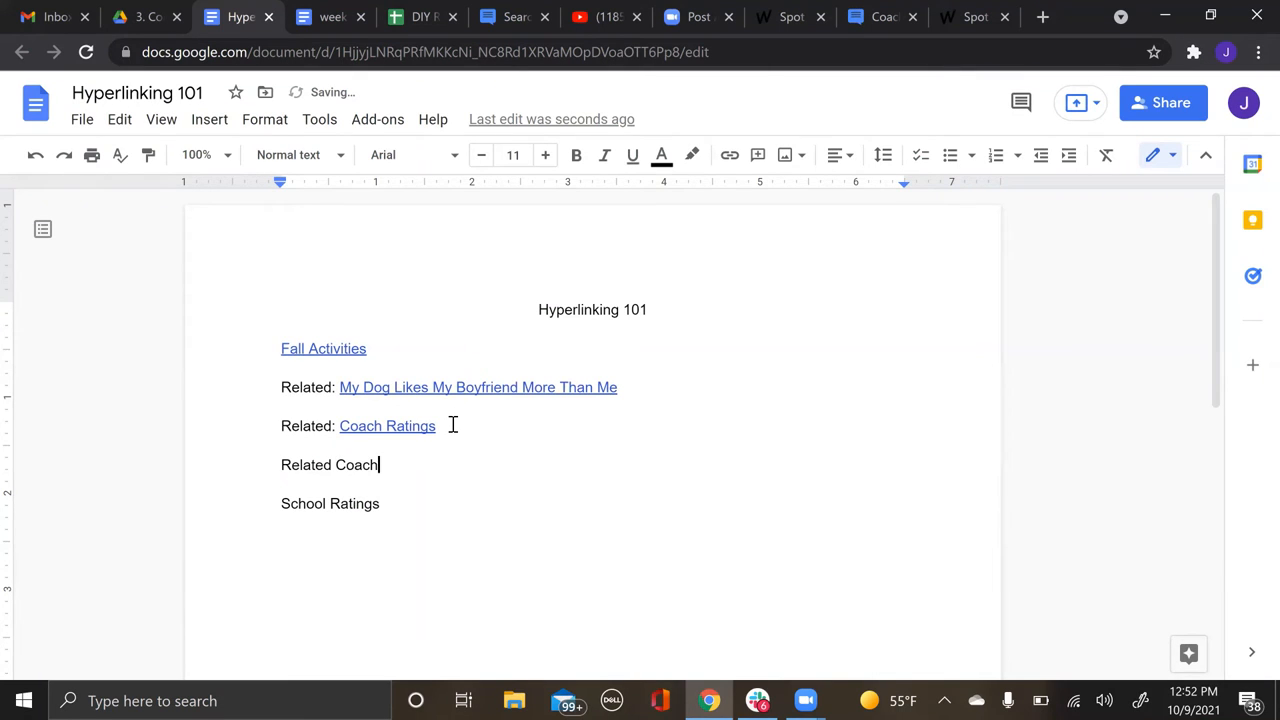
type("Rating")
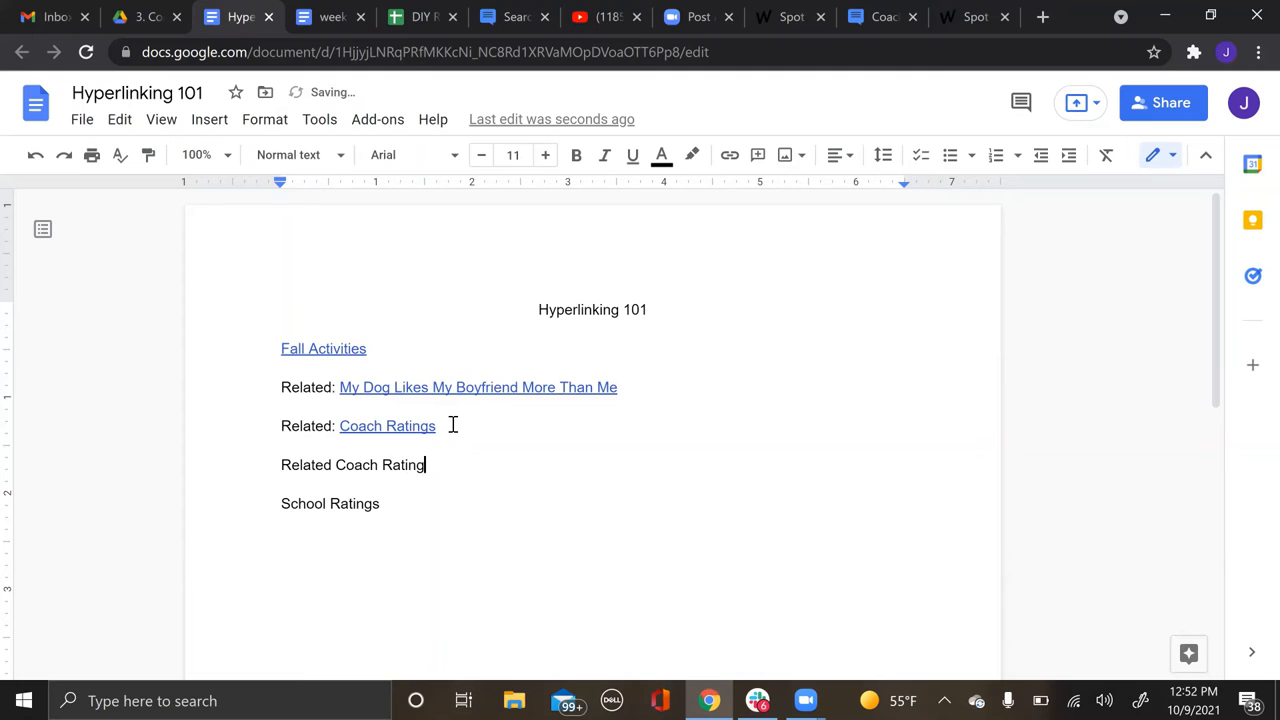
type(":")
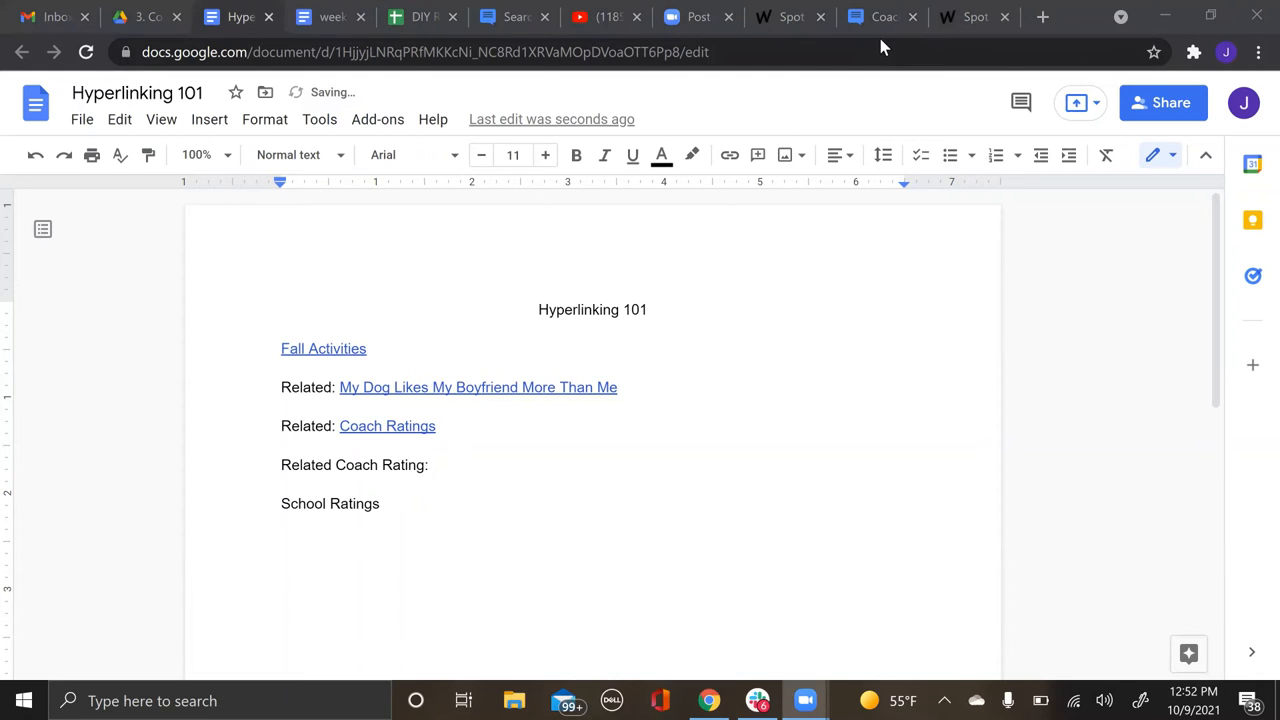
left_click(878, 17)
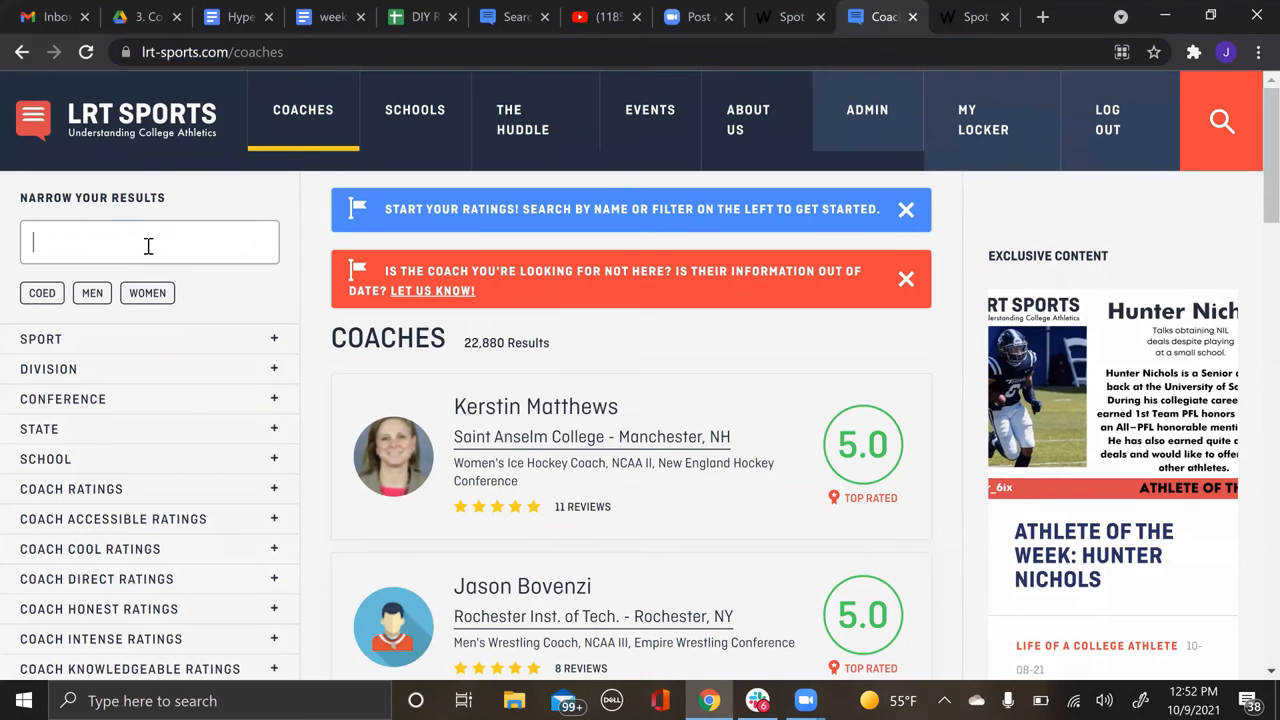
type("brandon por")
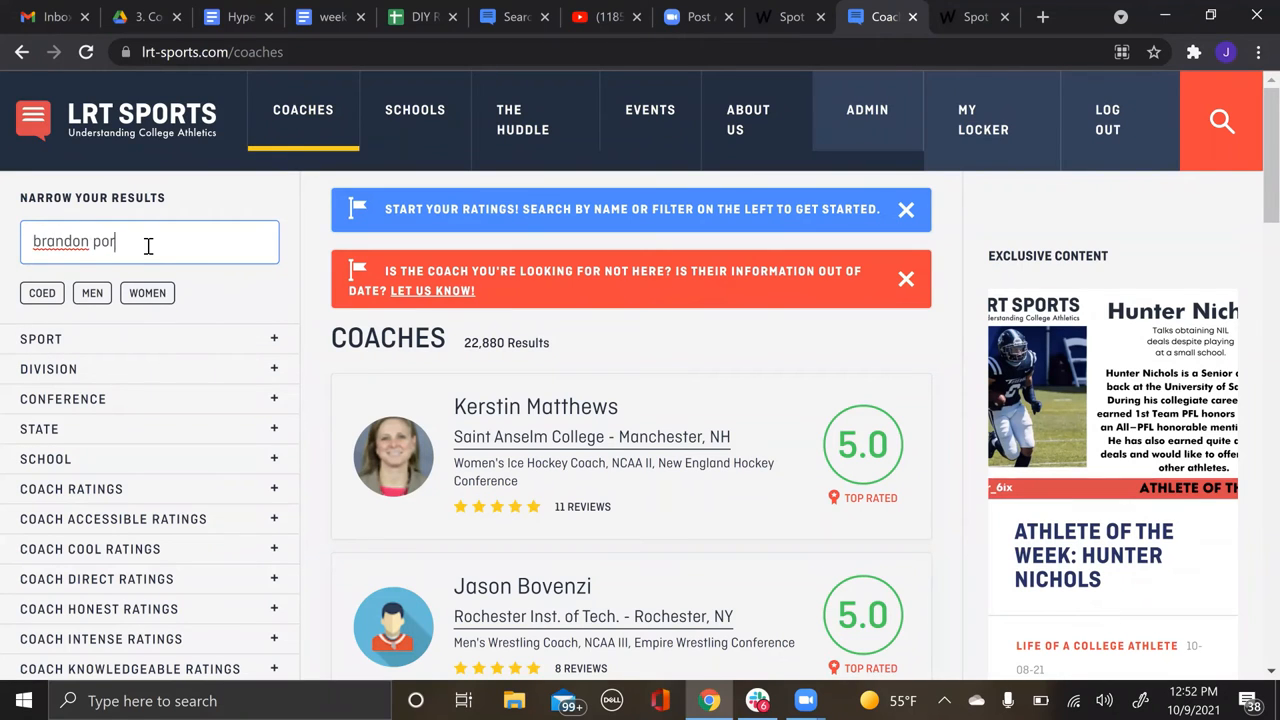
key("enter")
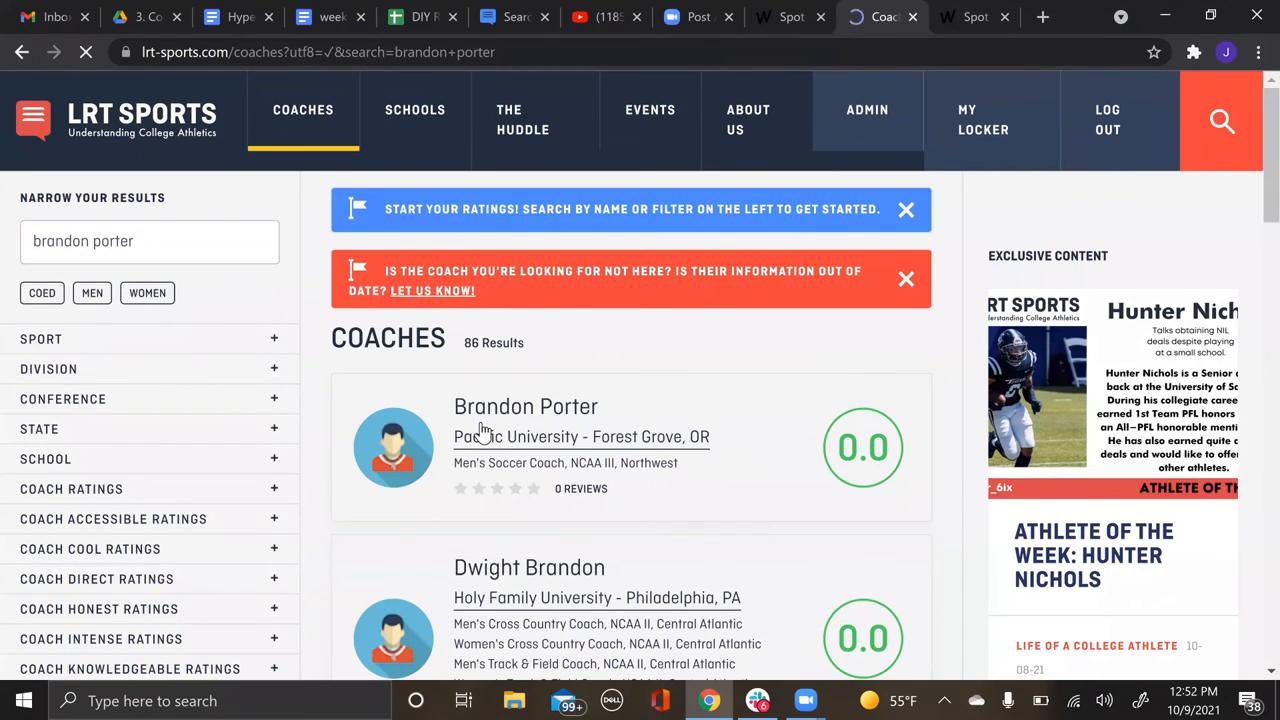
left_click(526, 406)
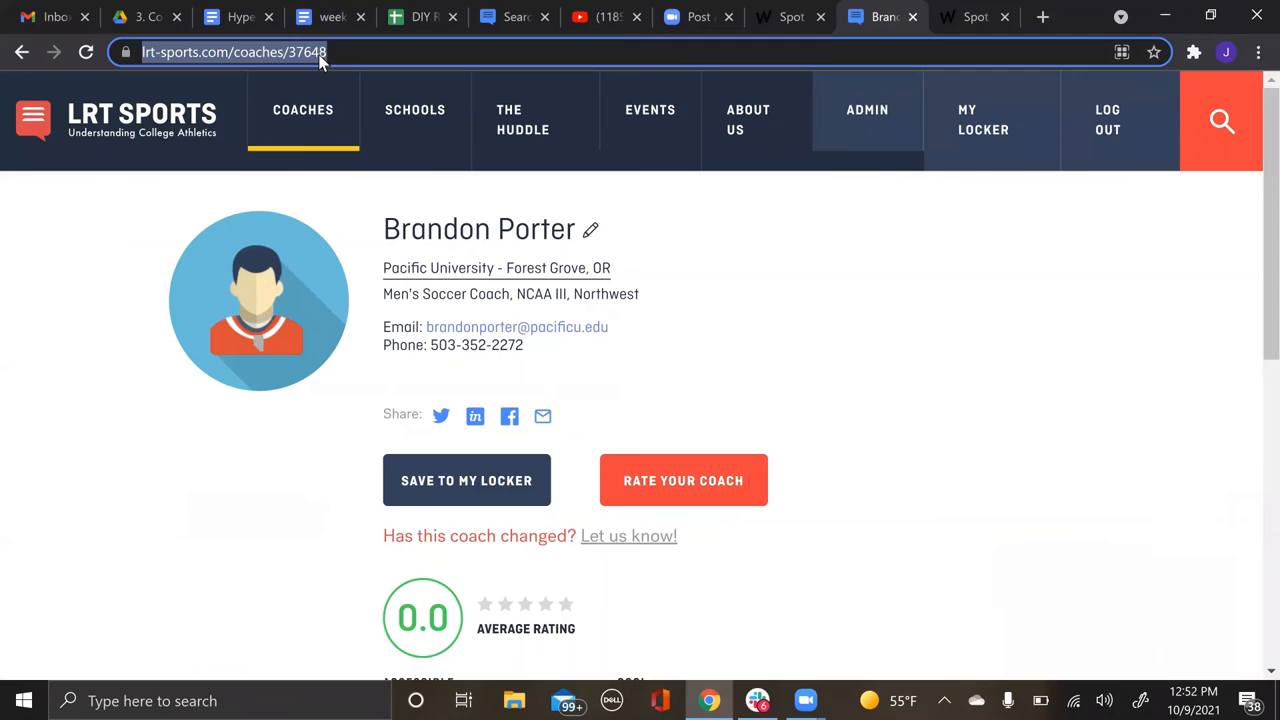
left_click(238, 17)
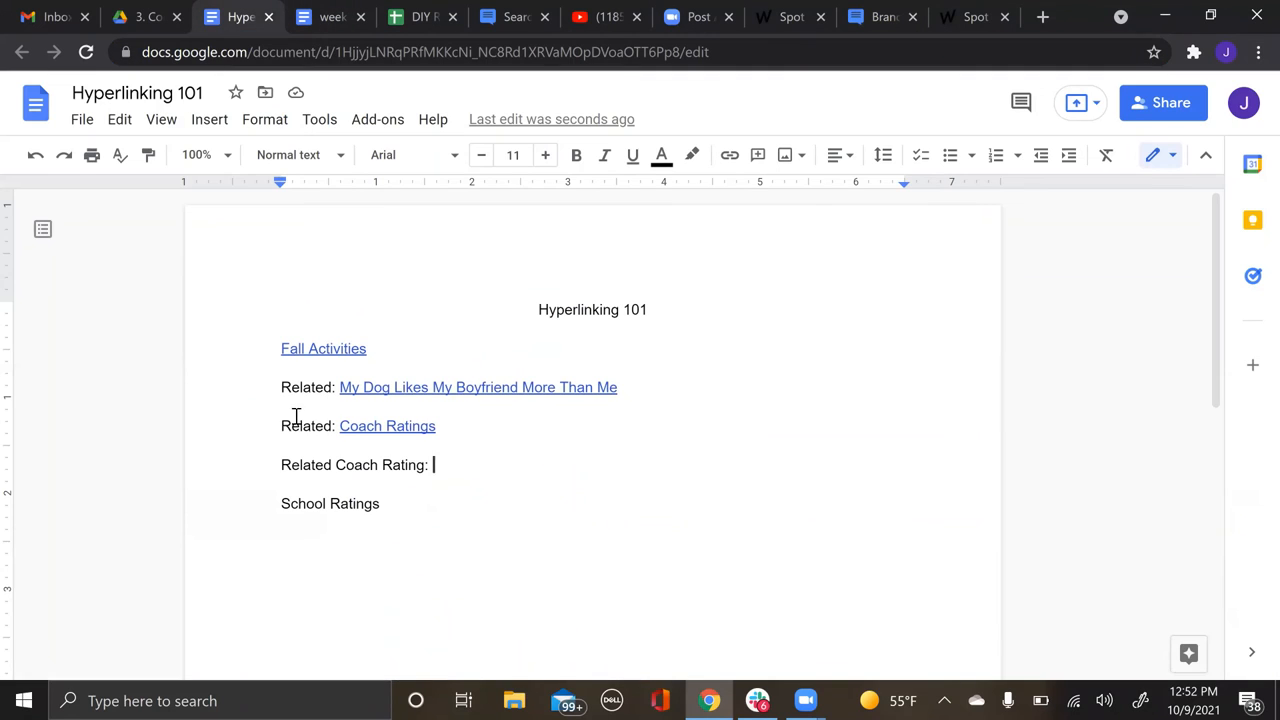
type("Bra")
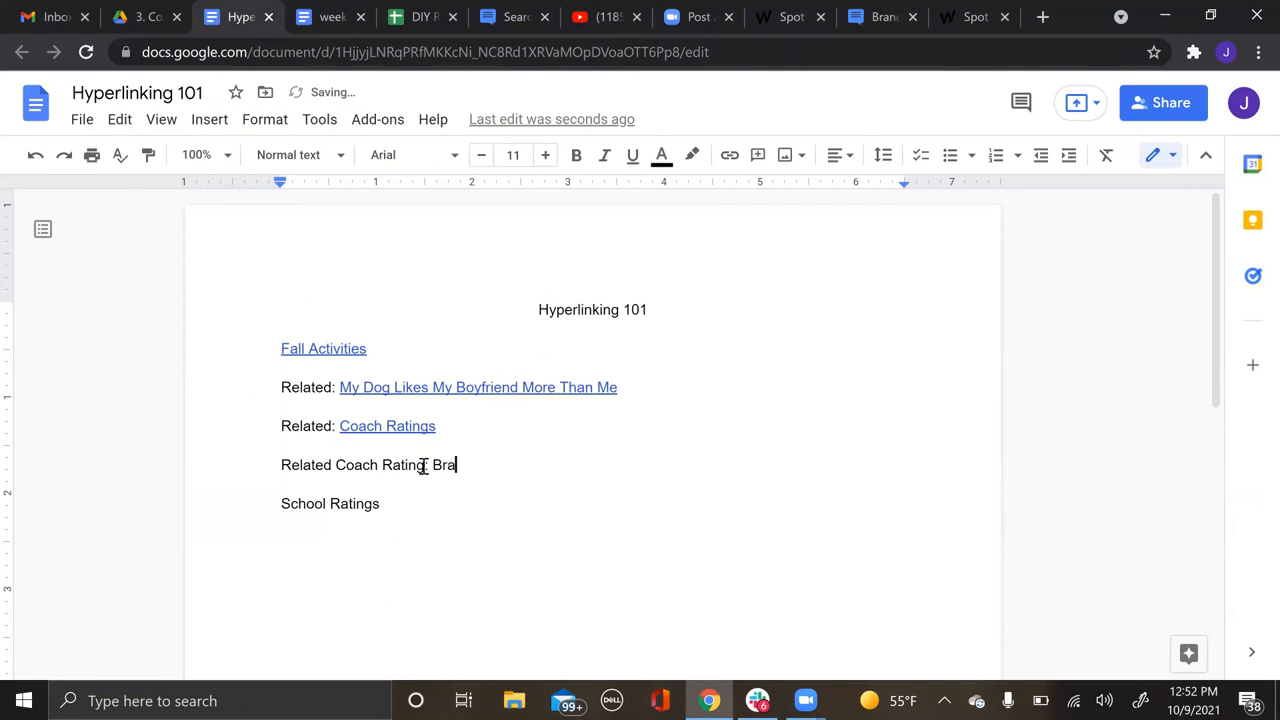
type("ndon Porter")
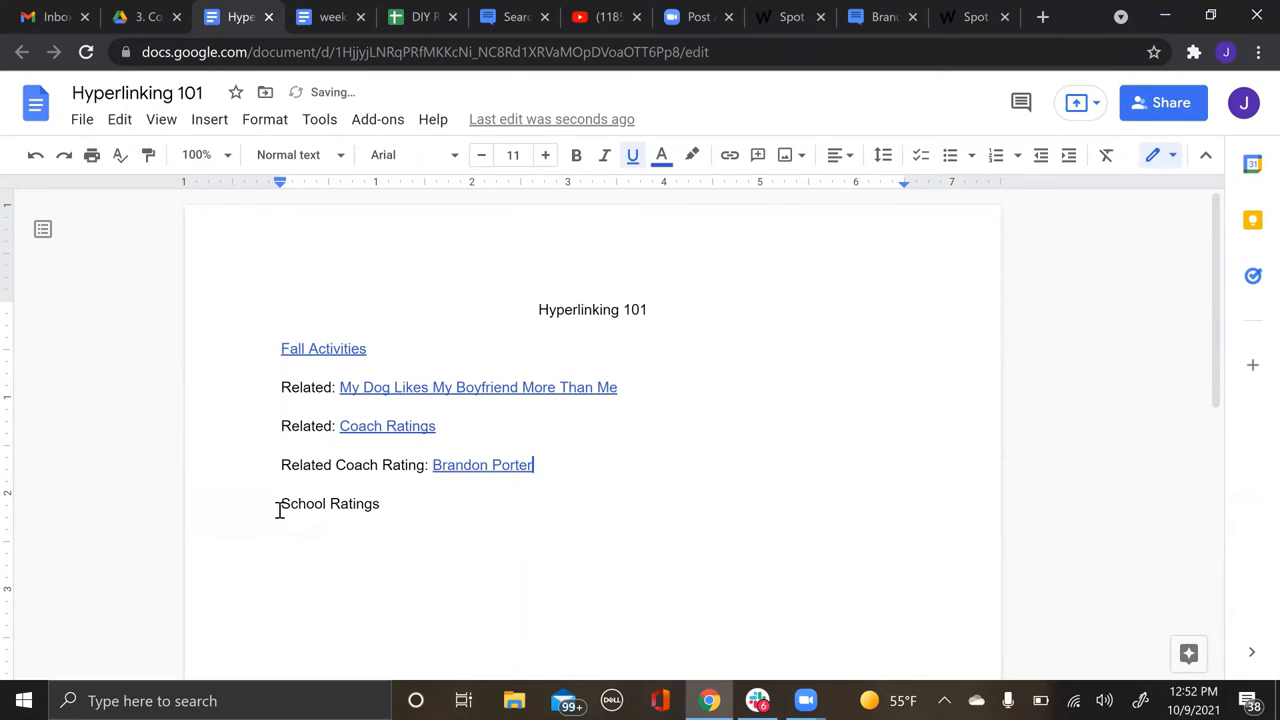
left_click(880, 17)
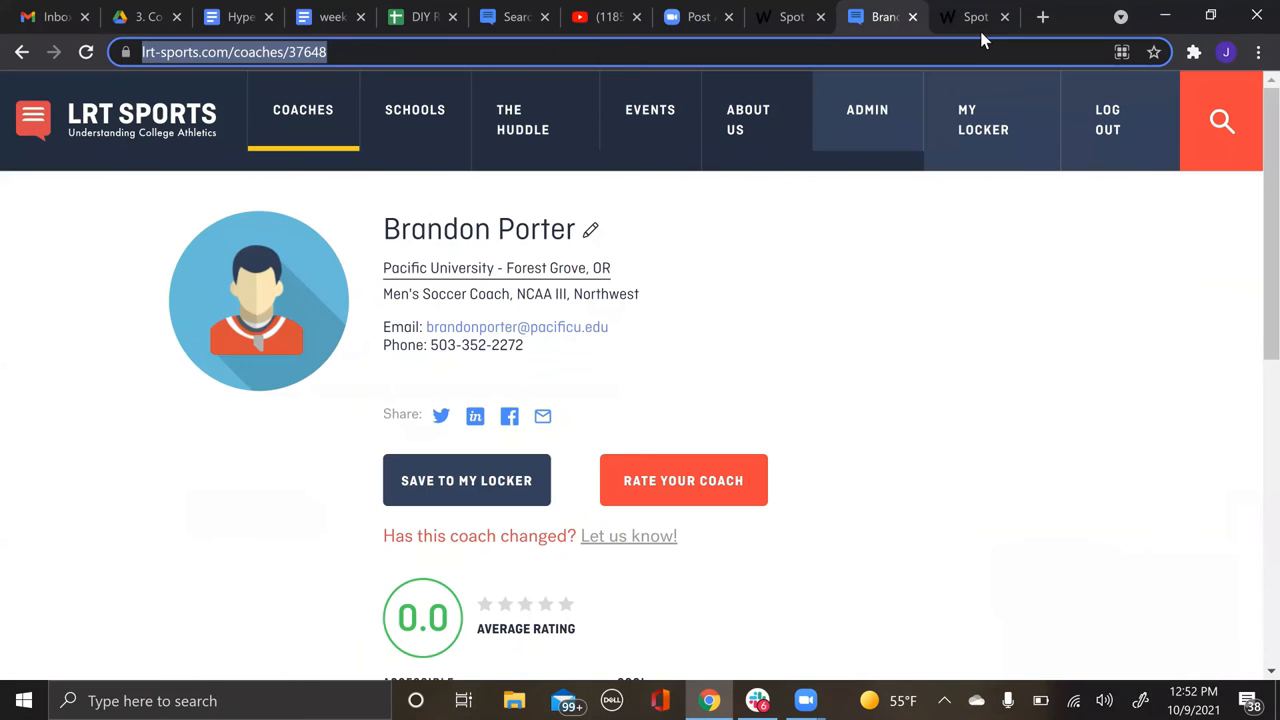
Step: Open Whatcom Community College's LRT Sports page, then return to Hyperlinking 101
left_click(414, 109)
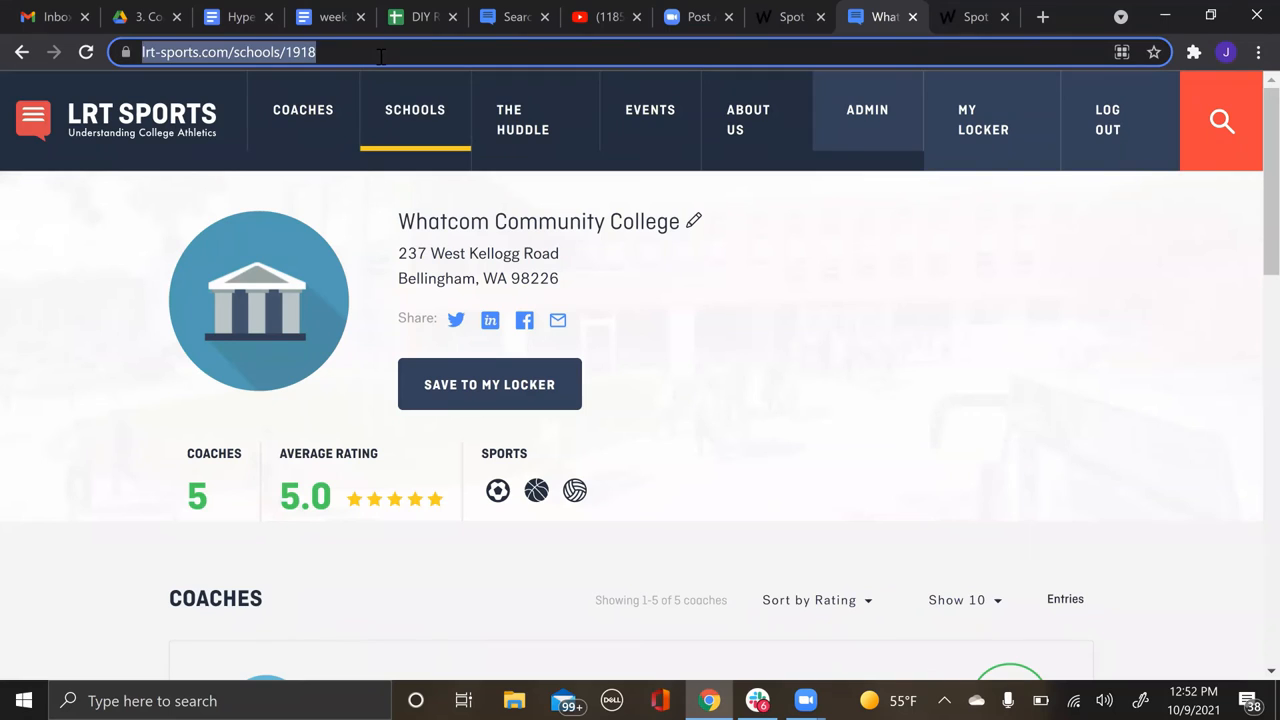
left_click(238, 17)
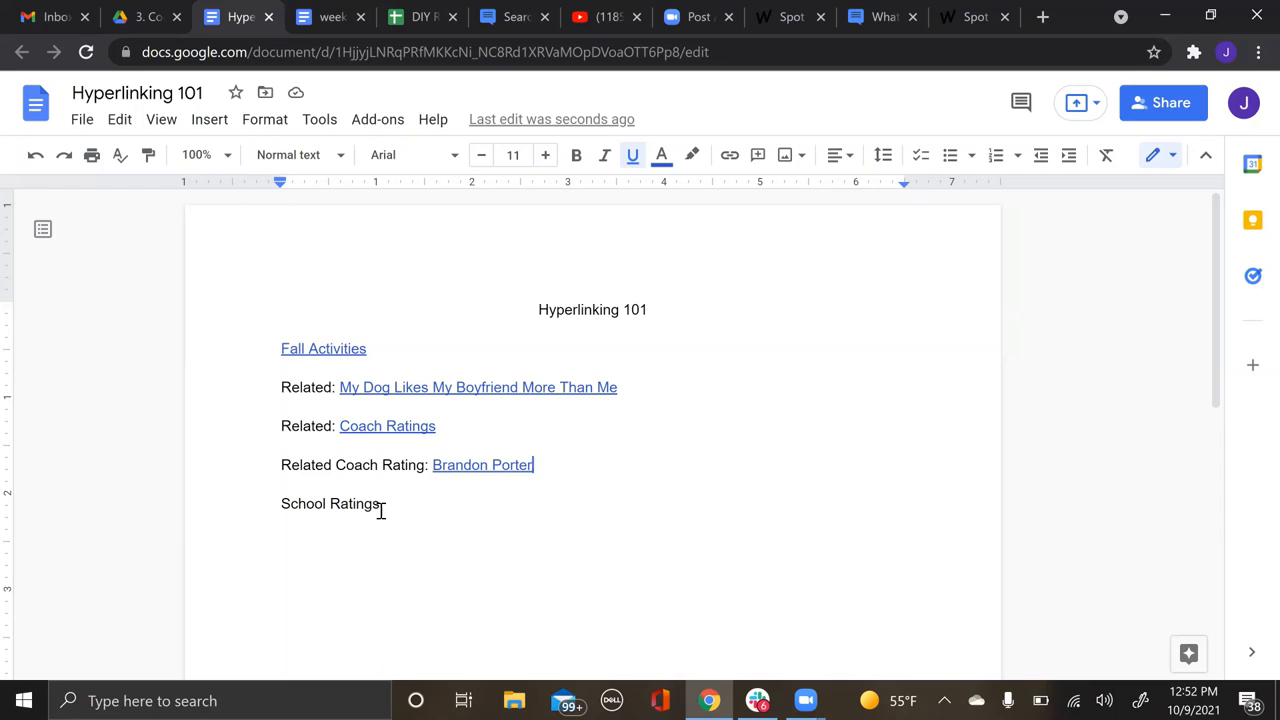
Step: Delete the School Ratings line and add utm_medium=article to the Fall Activities link
double_click(330, 503)
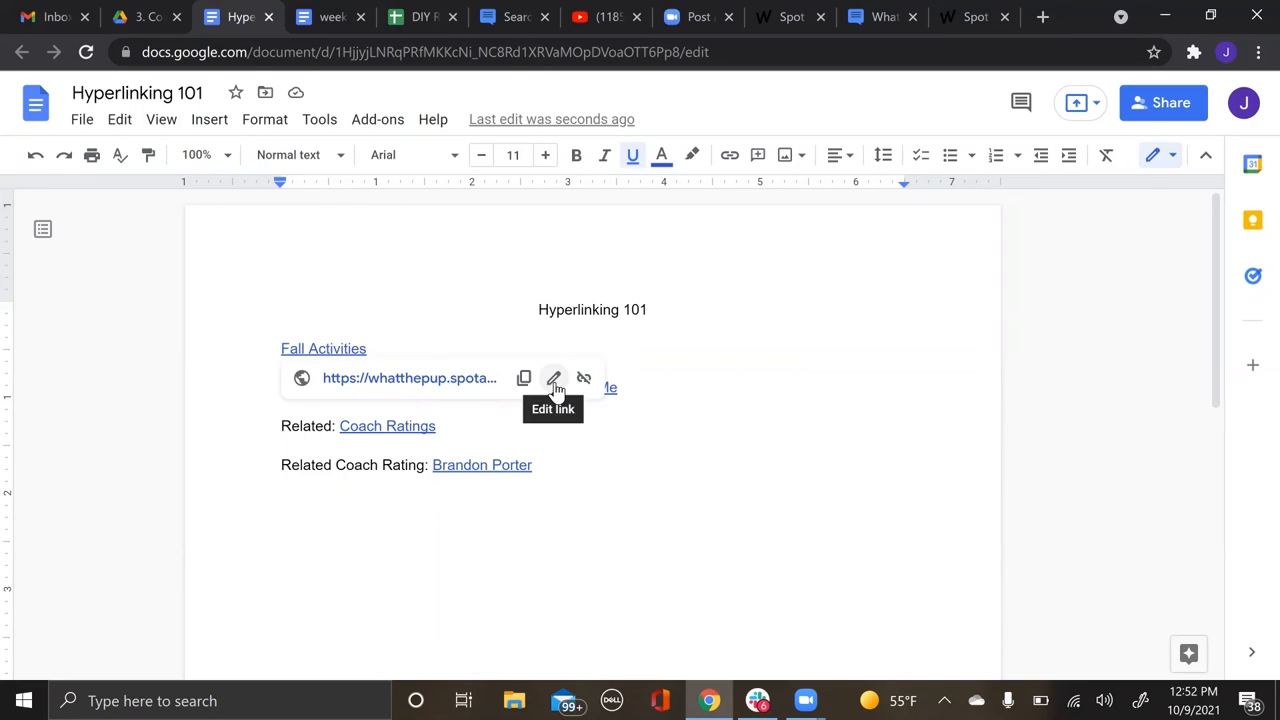
left_click(554, 378)
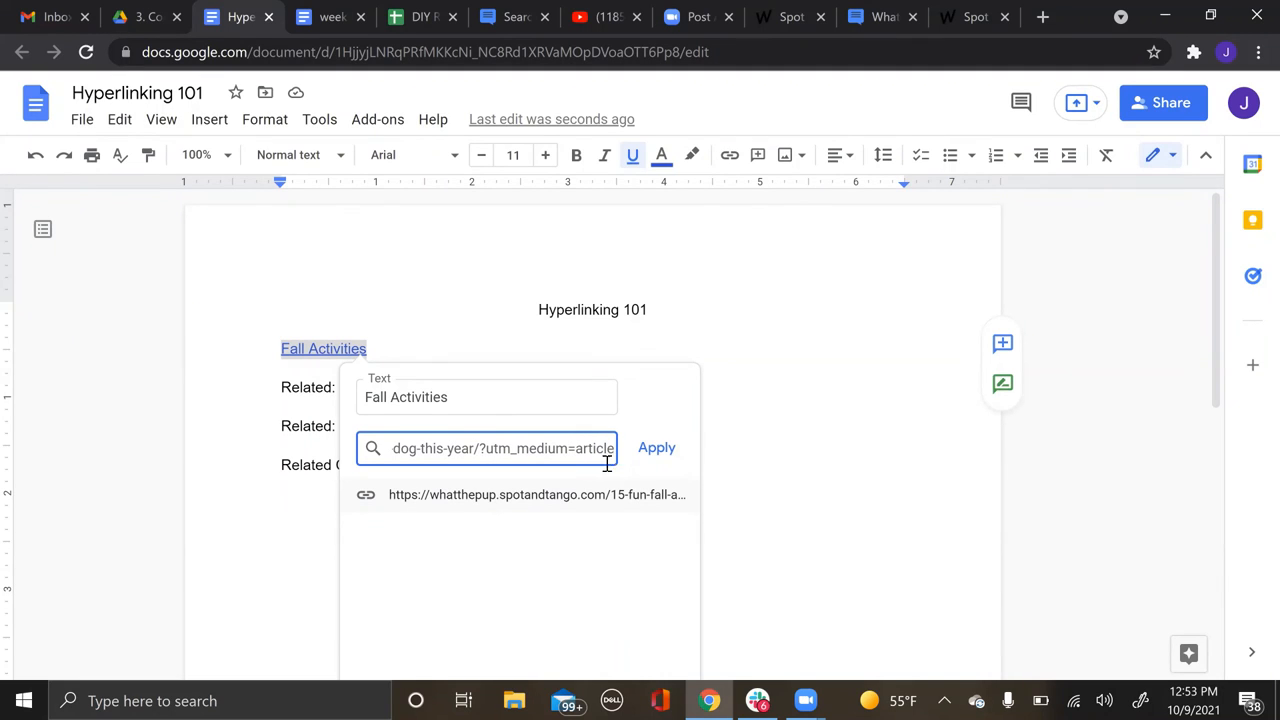
left_click(656, 447)
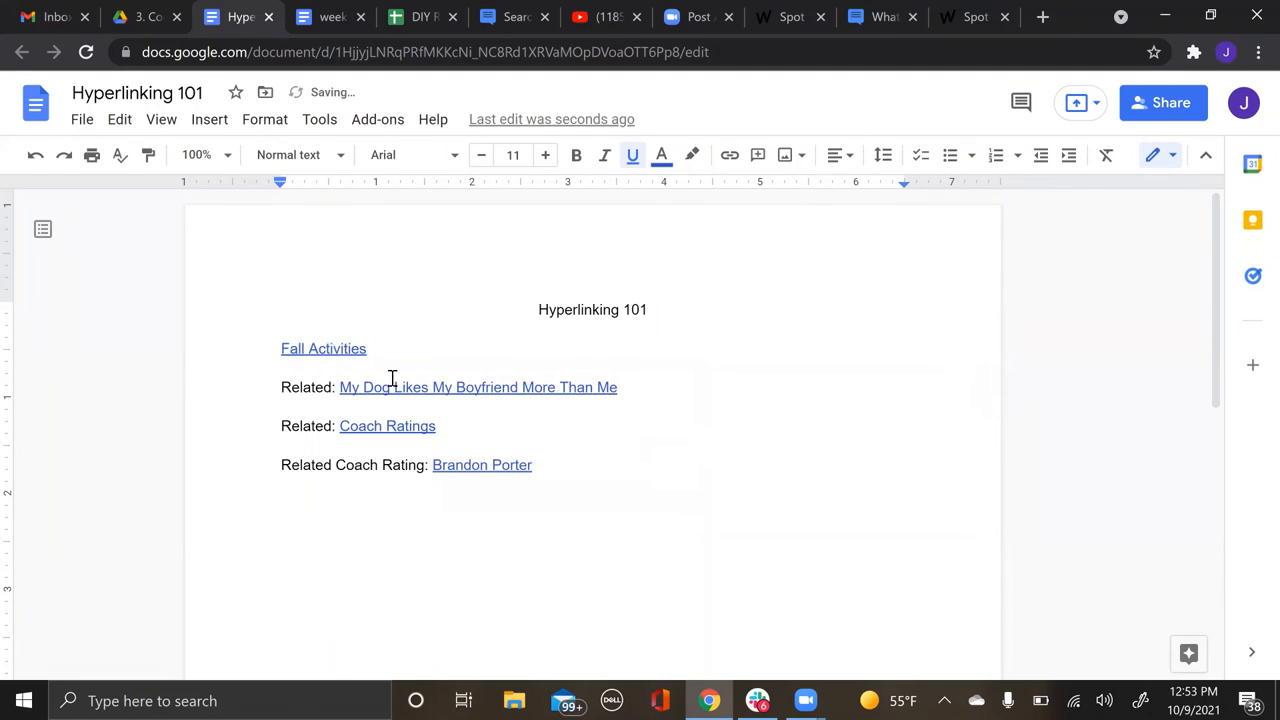
Step: Append '.html?utm_medium=article' to the dog article link's URL
left_click(378, 387)
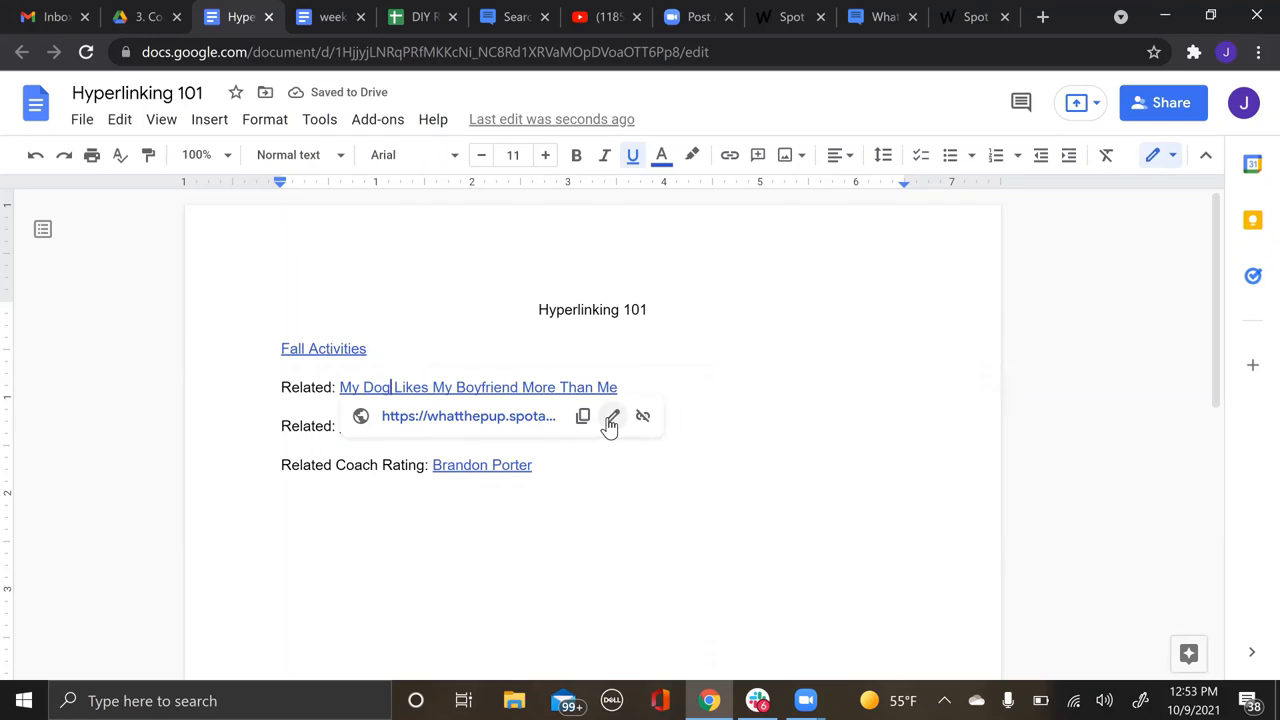
left_click(611, 416)
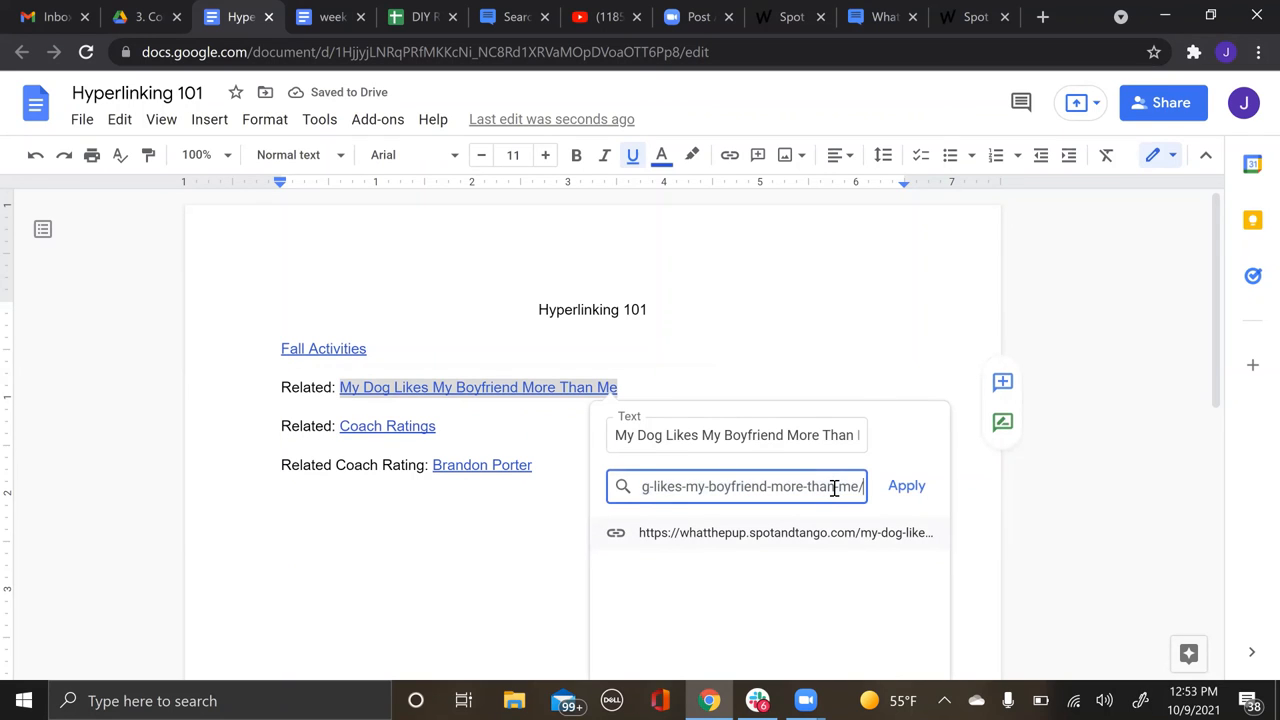
type(".html")
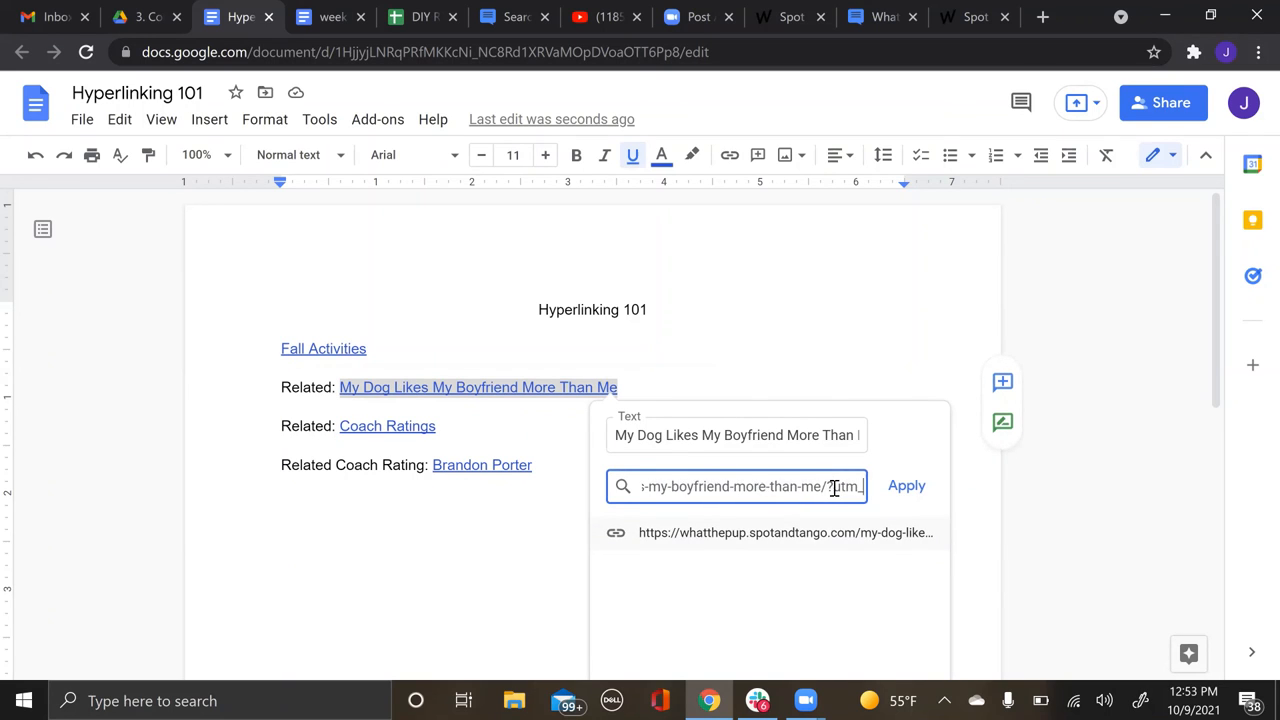
type("?utm_medium=article")
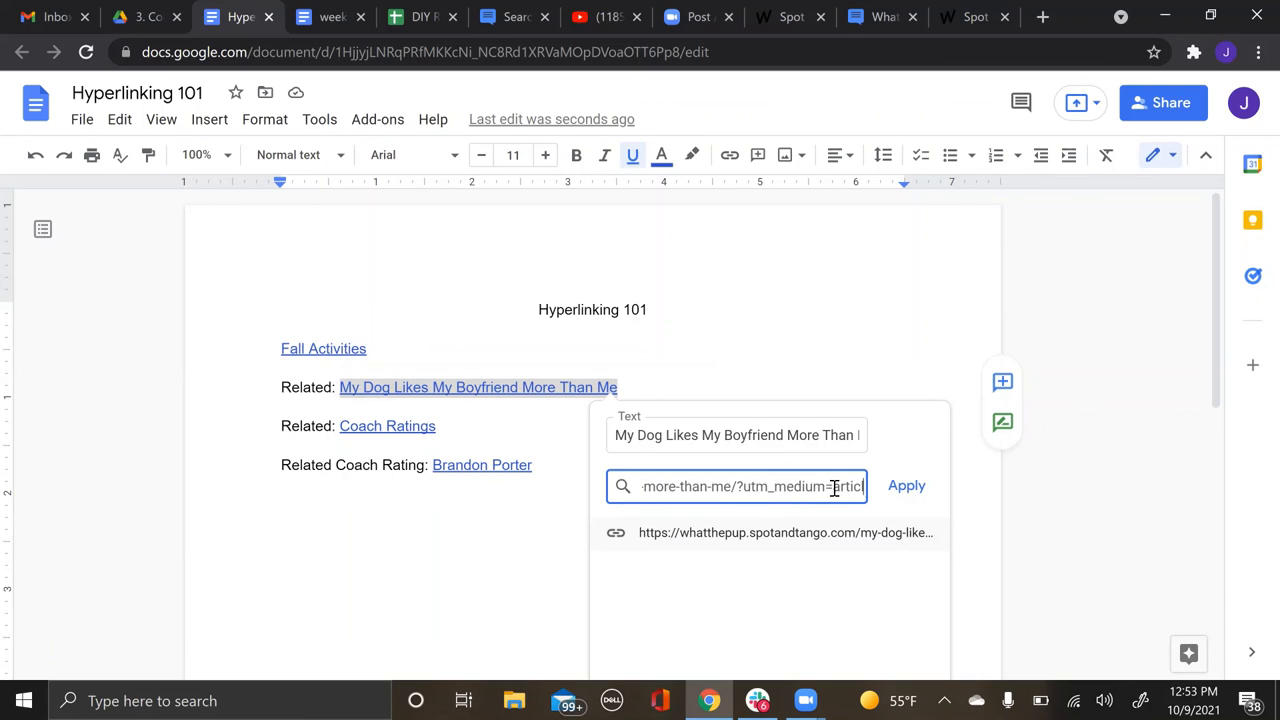
left_click(906, 486)
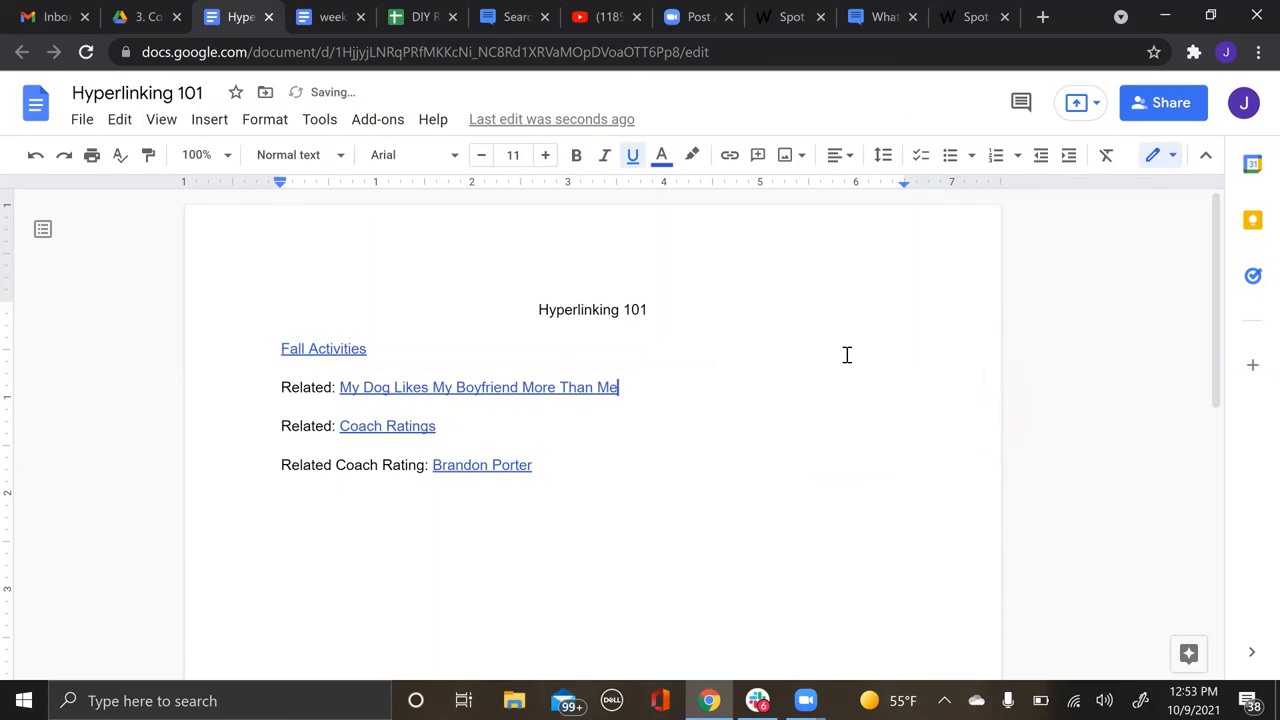